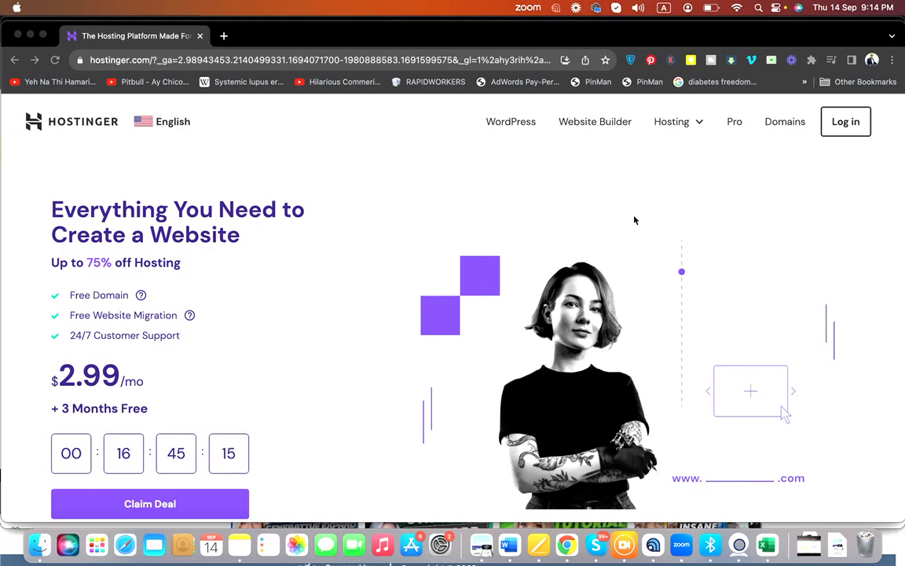
mouse_move(815, 189)
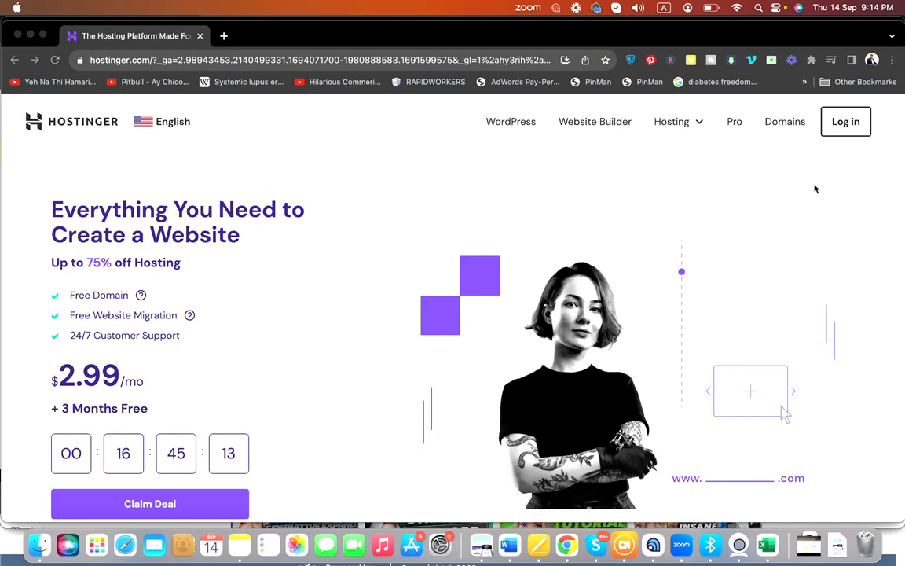
Scroll the homepage down to the Trustpilot, Google, hostadvice and wpbeginner ratings
scroll("down", 3)
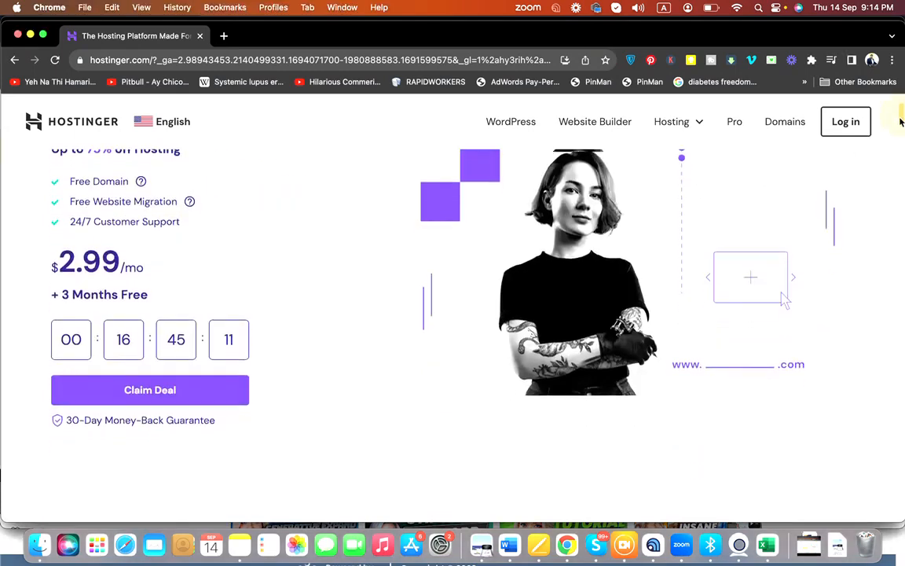
scroll("down", 3)
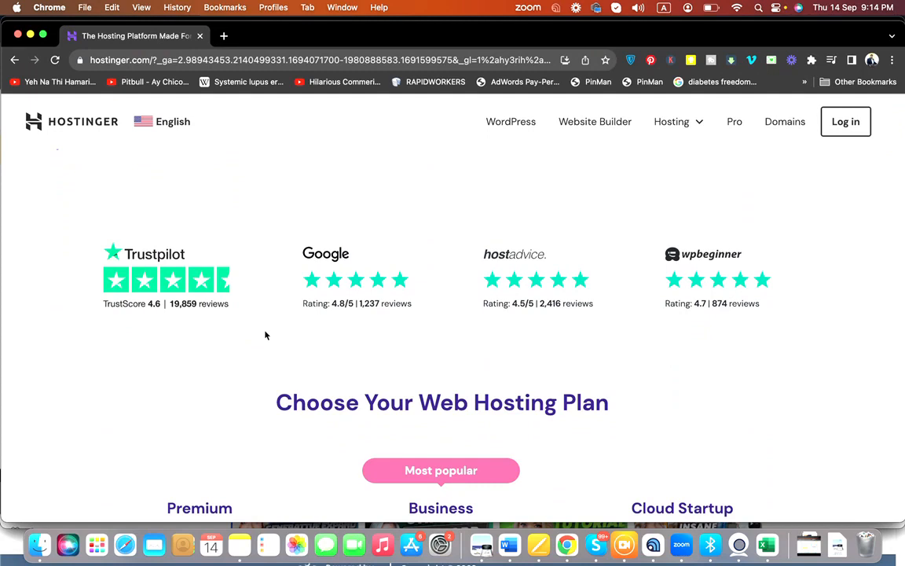
mouse_move(373, 282)
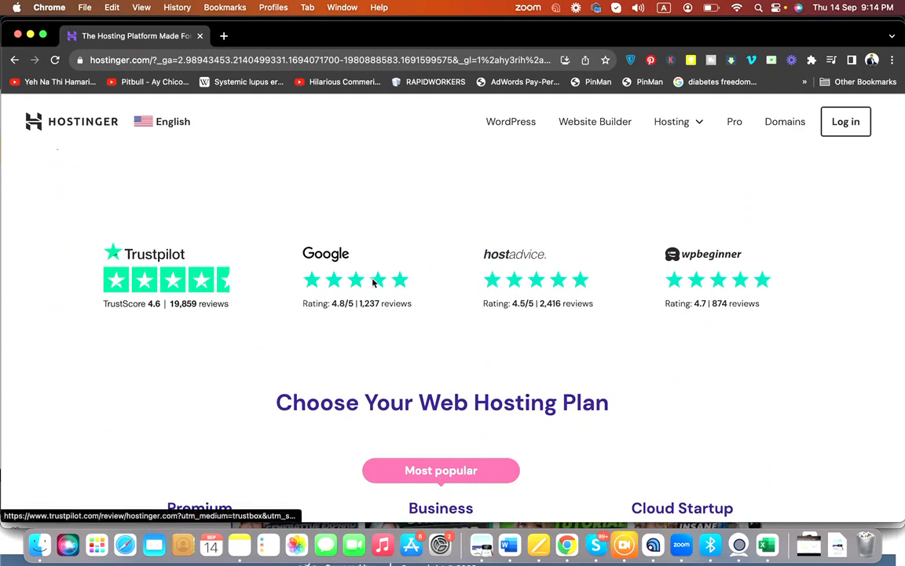
mouse_move(551, 299)
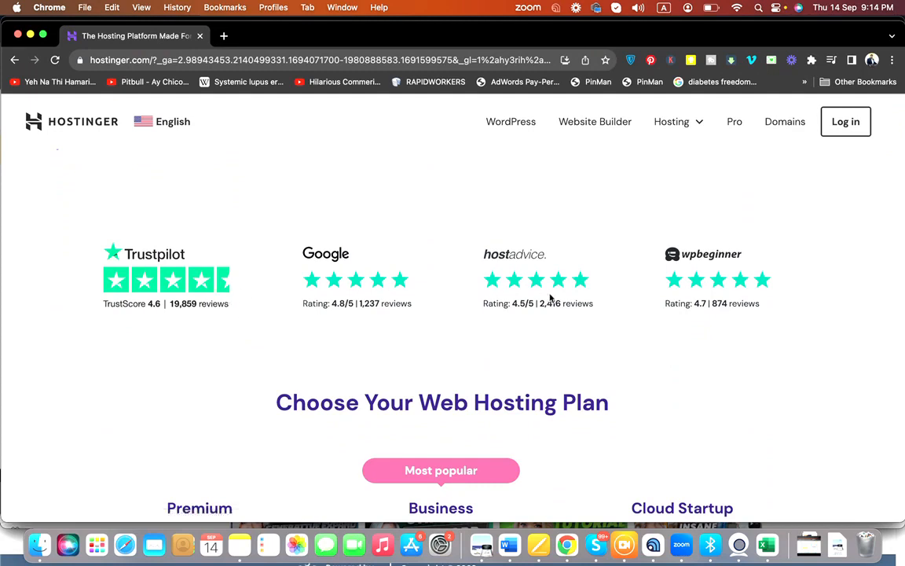
mouse_move(717, 298)
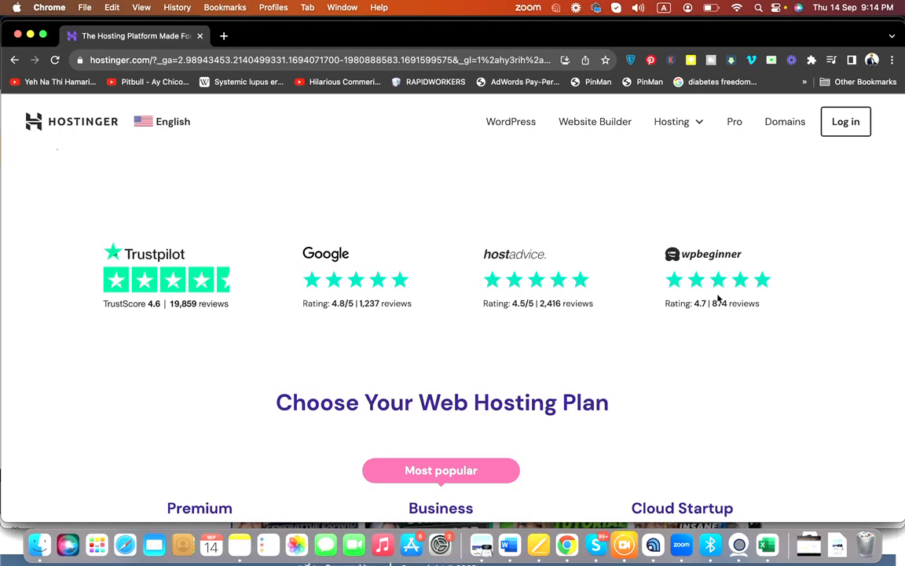
mouse_move(181, 288)
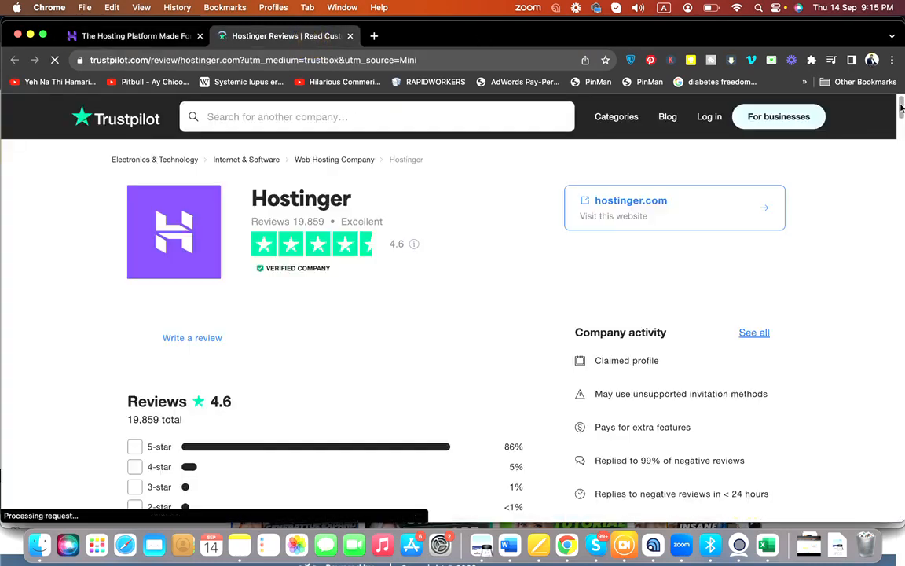
Scroll Hostinger's 4.6 TrustScore Trustpilot page down through the most relevant reviews
scroll("down", 3)
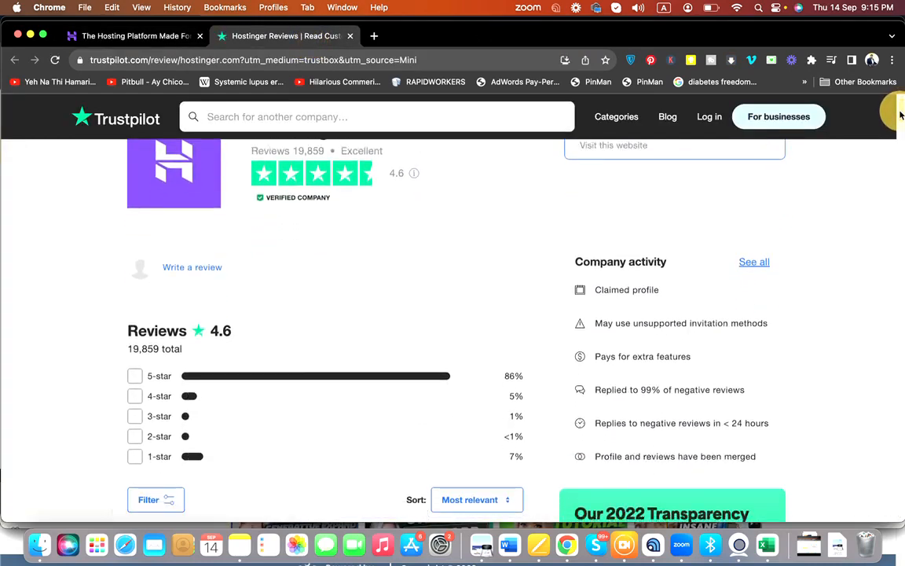
scroll("down", 3)
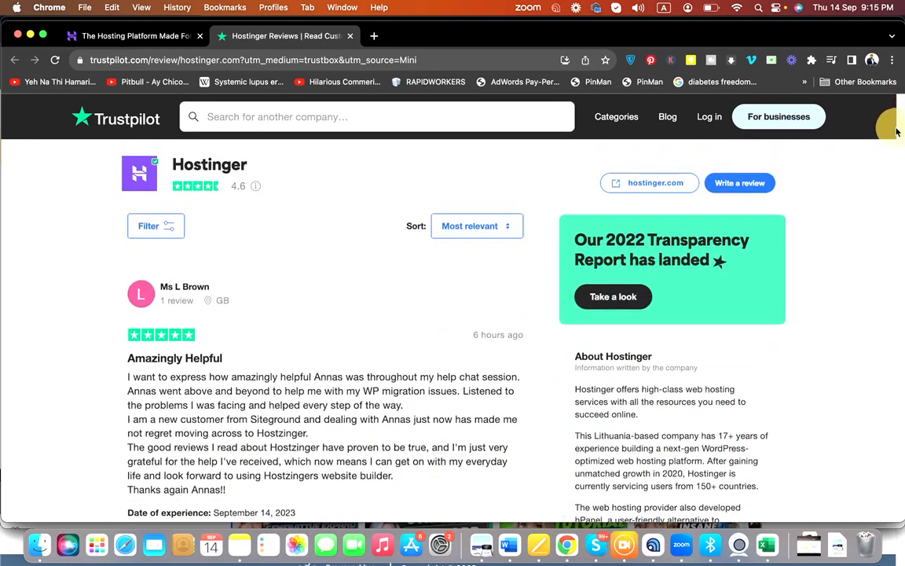
scroll("down", 3)
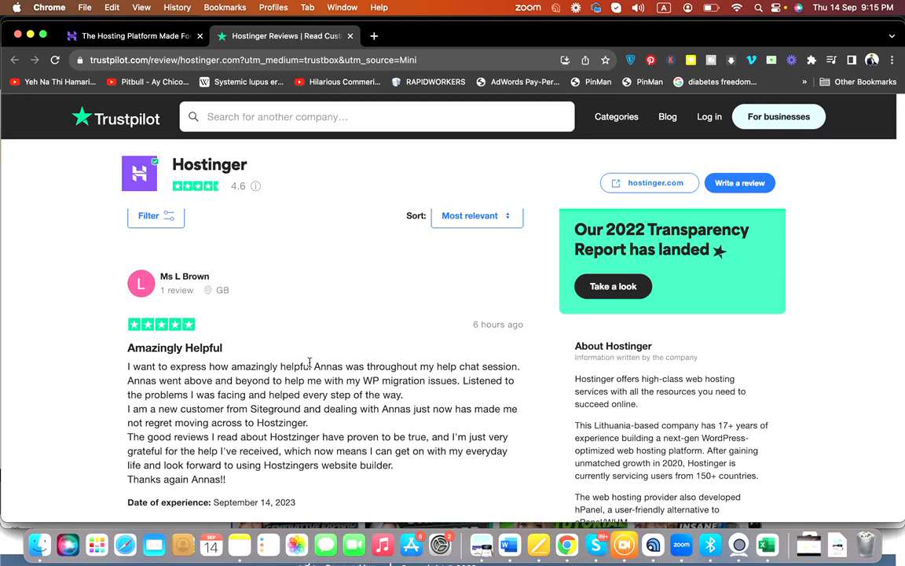
mouse_move(386, 364)
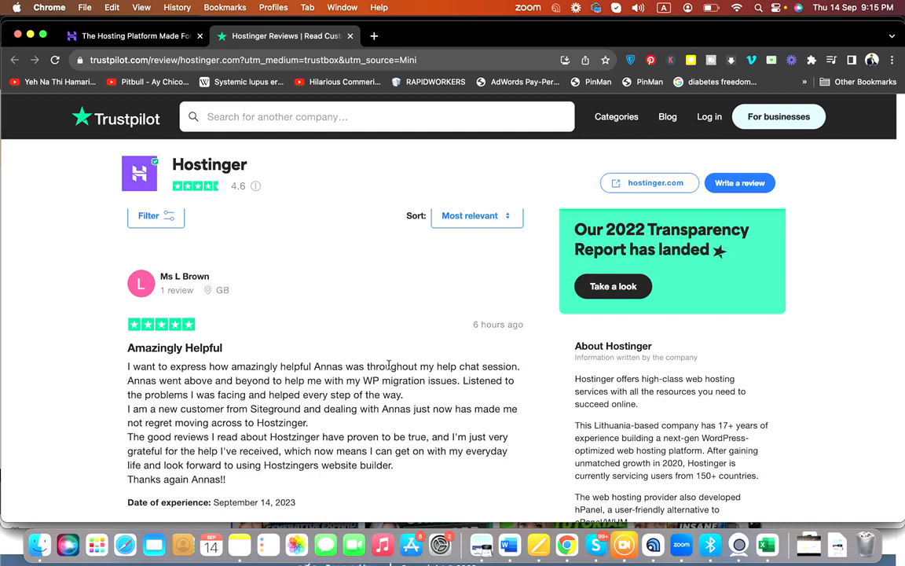
mouse_move(345, 378)
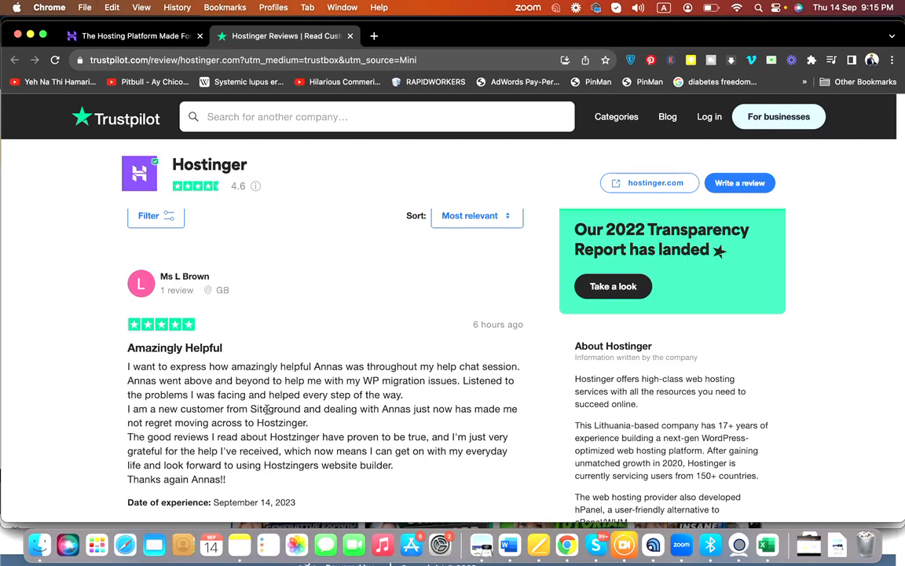
mouse_move(331, 423)
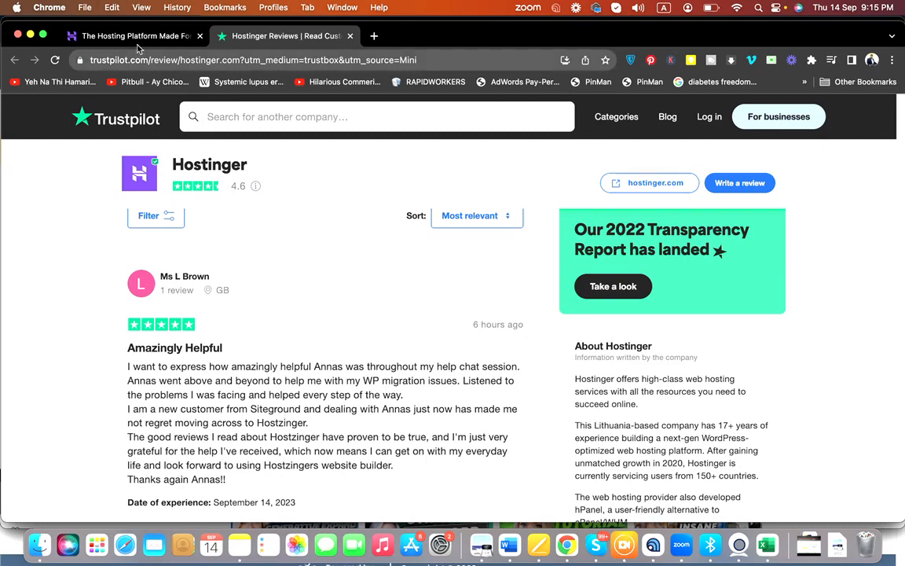
Return to the homepage tab and scroll past plan features to 'Data Centers All Around the World'
left_click(133, 35)
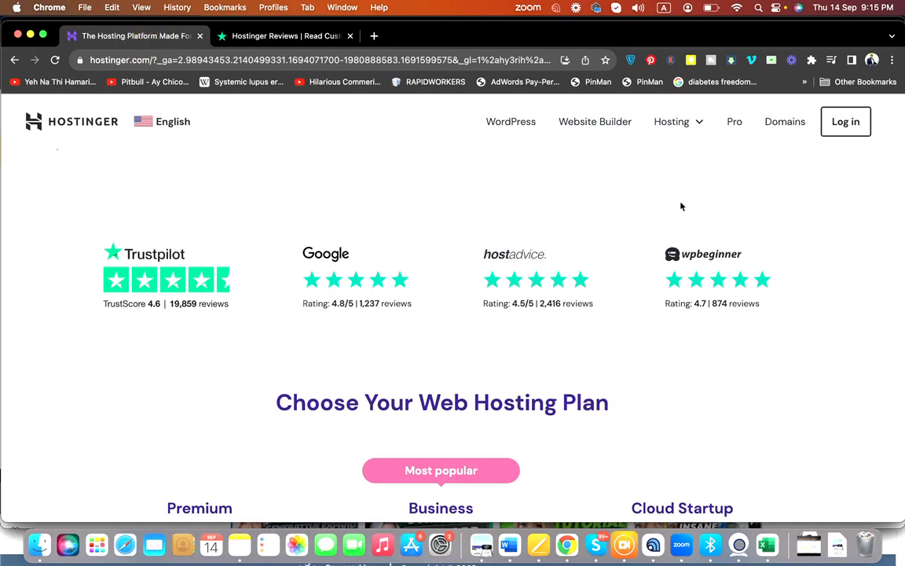
mouse_move(903, 170)
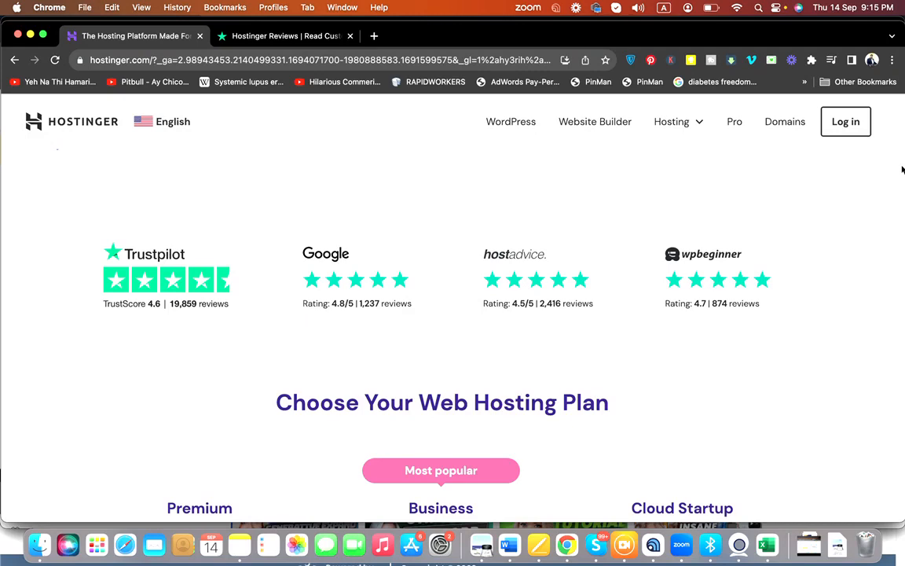
mouse_move(903, 141)
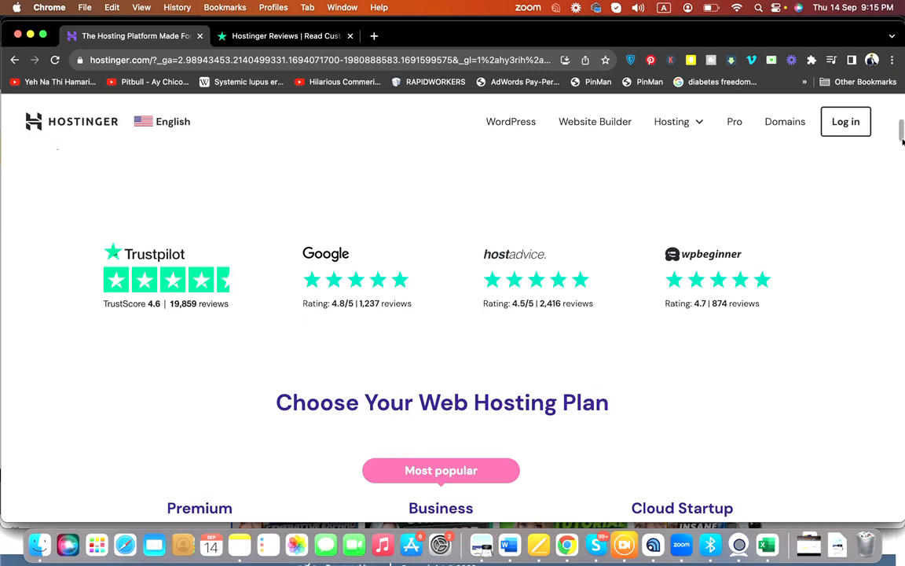
scroll("down", 3)
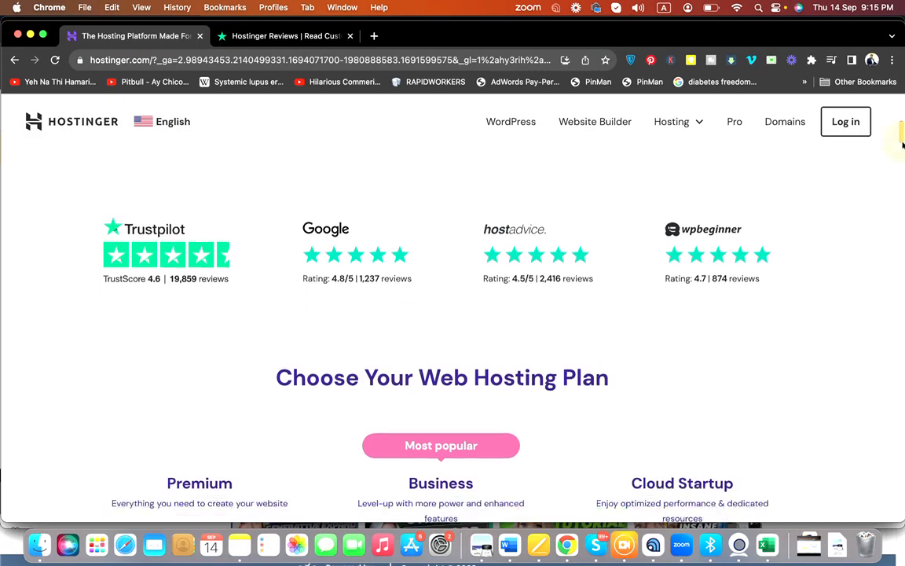
scroll("down", 3)
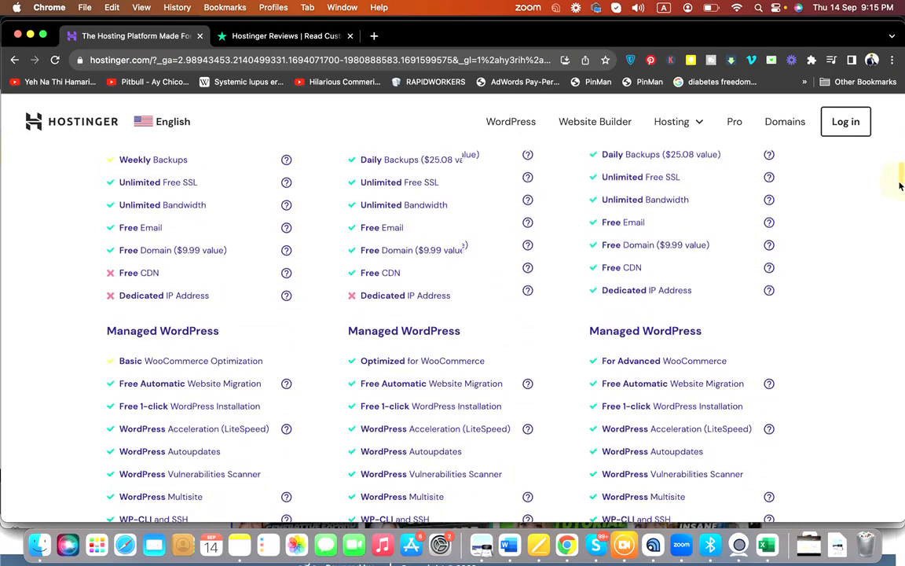
scroll("down", 3)
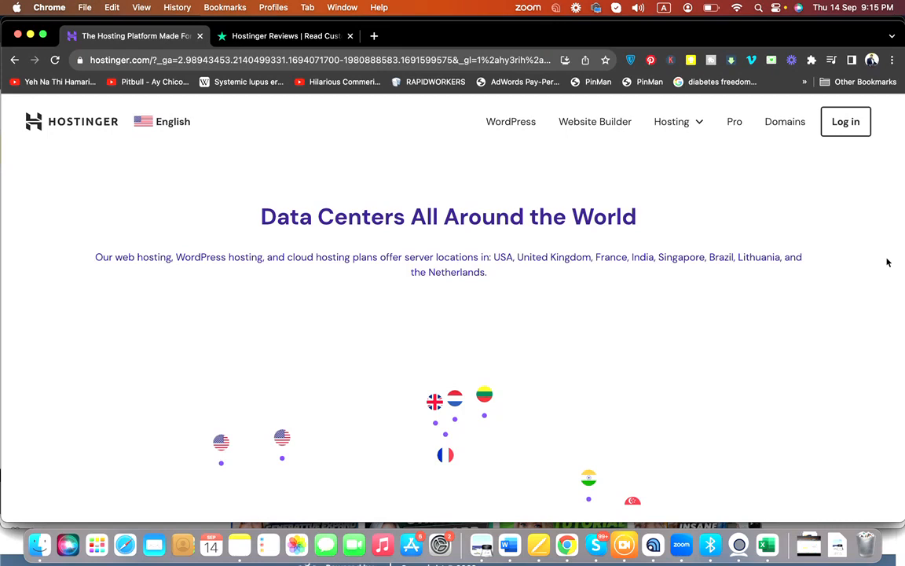
mouse_move(888, 261)
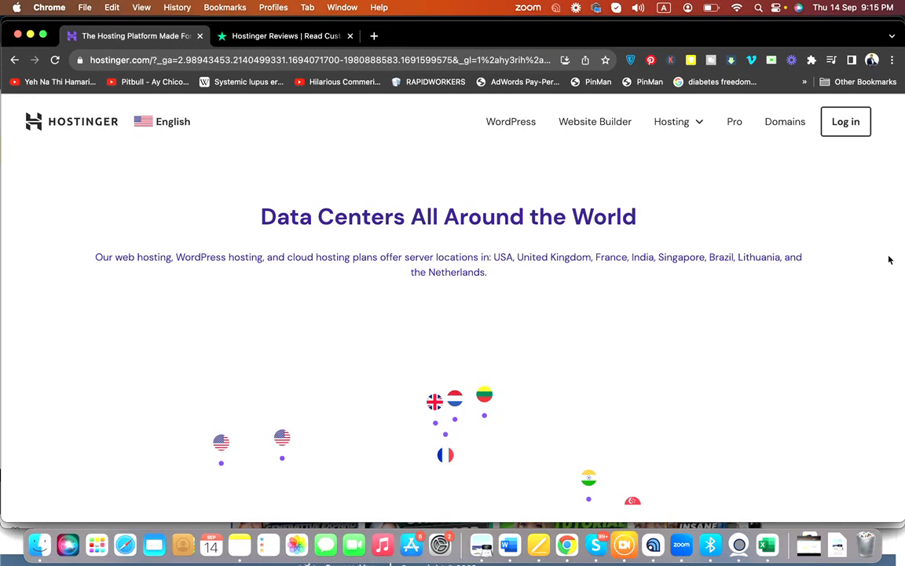
scroll("down", 3)
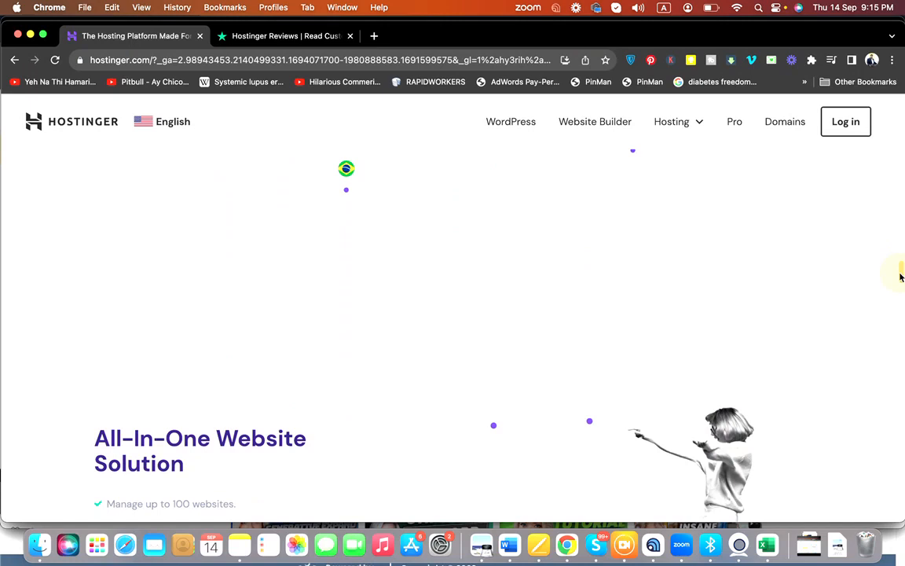
scroll("down", 3)
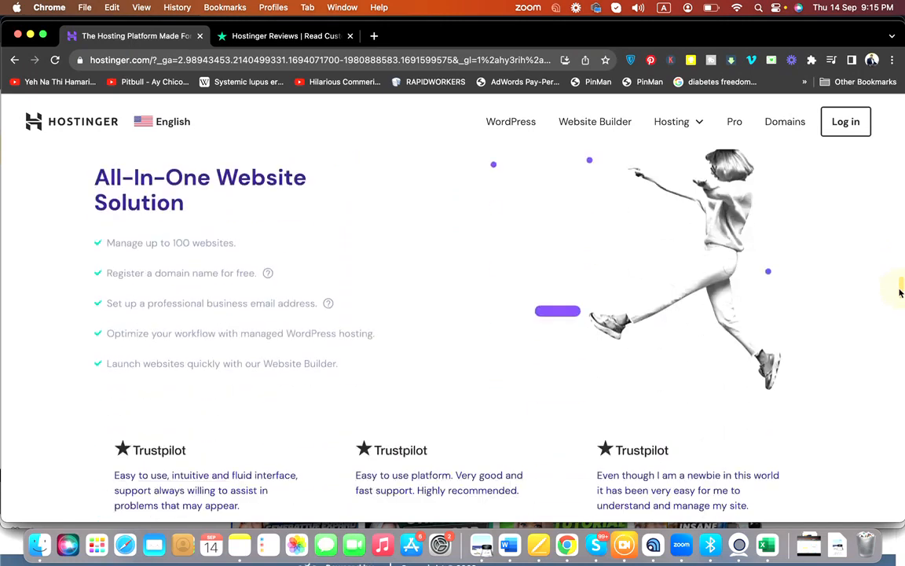
mouse_move(258, 239)
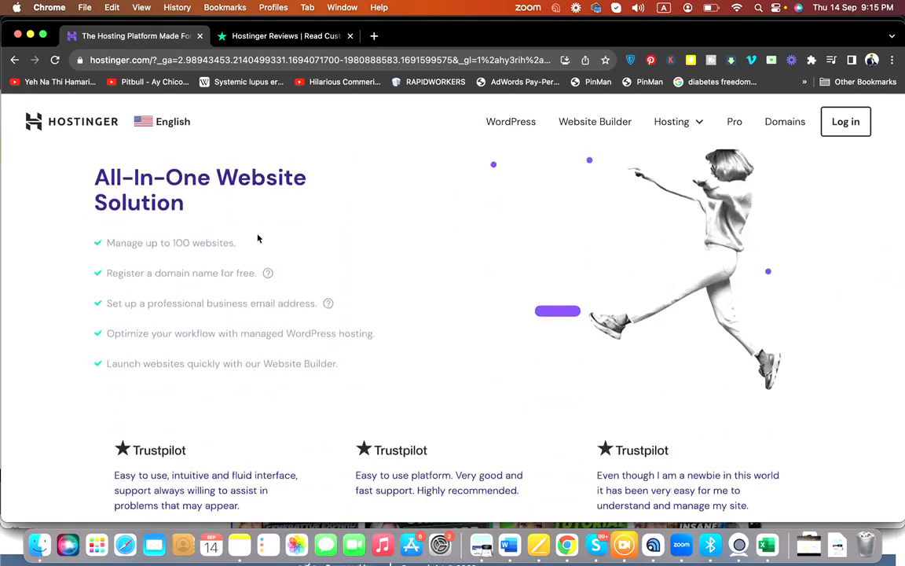
scroll("down", 3)
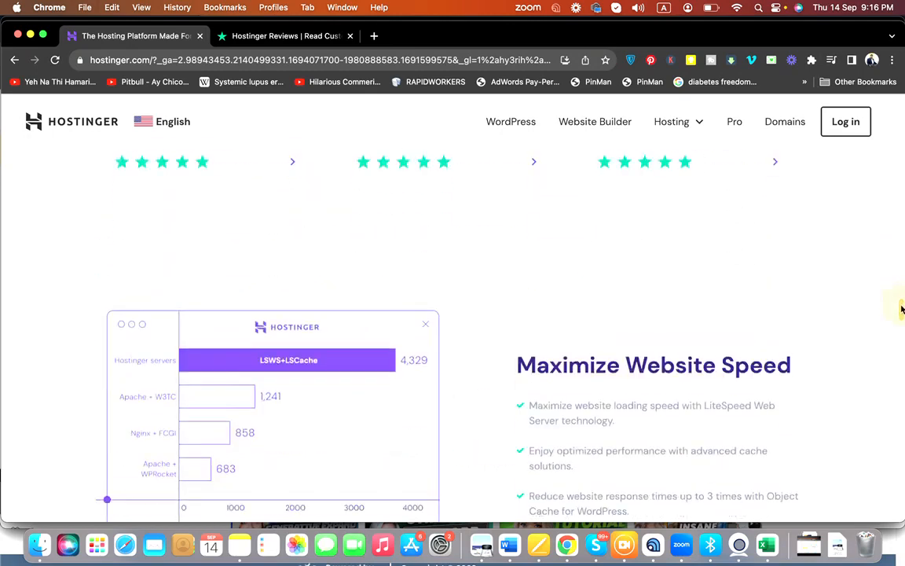
scroll("down", 3)
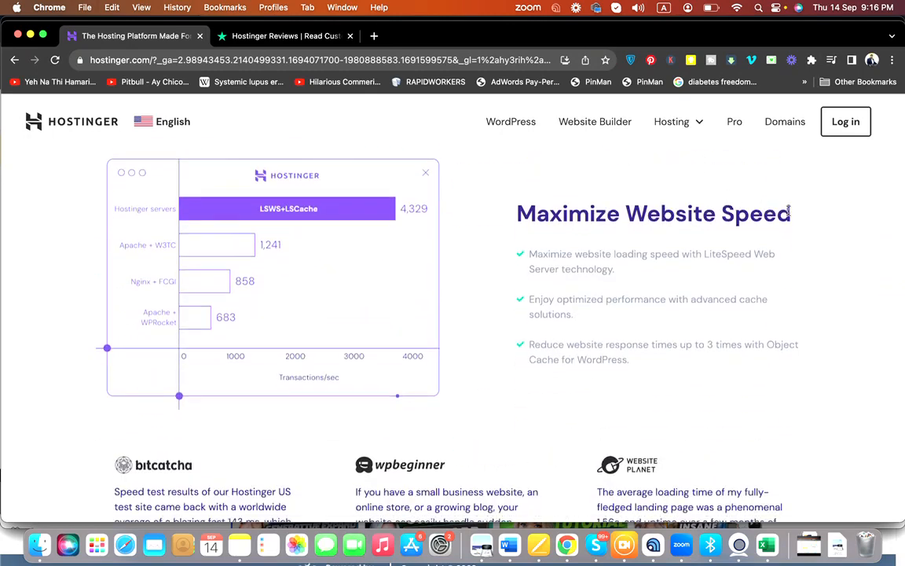
mouse_move(452, 267)
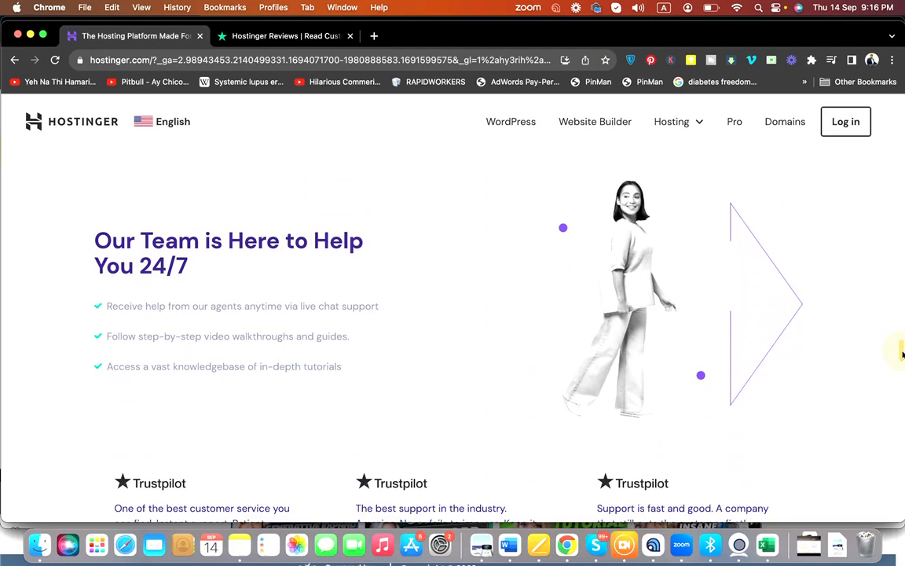
scroll("down", 3)
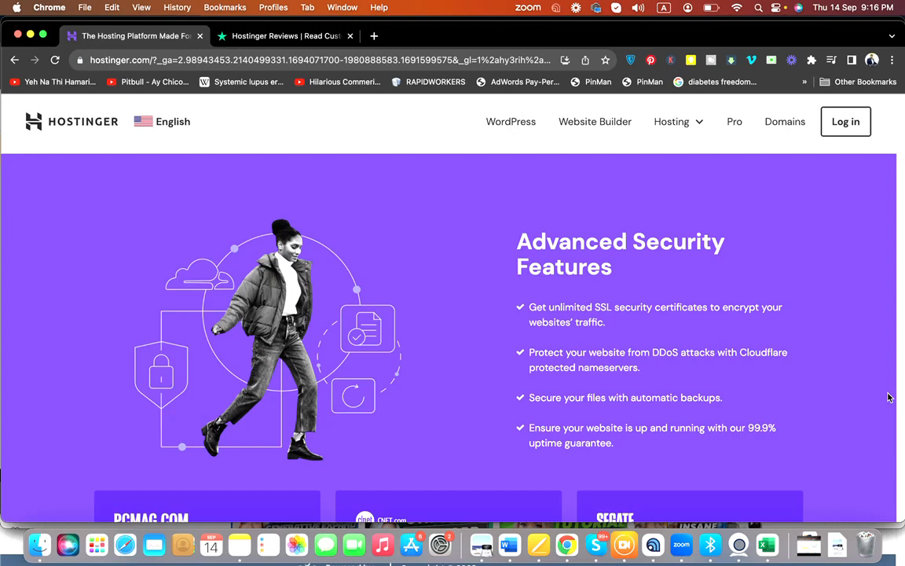
mouse_move(653, 351)
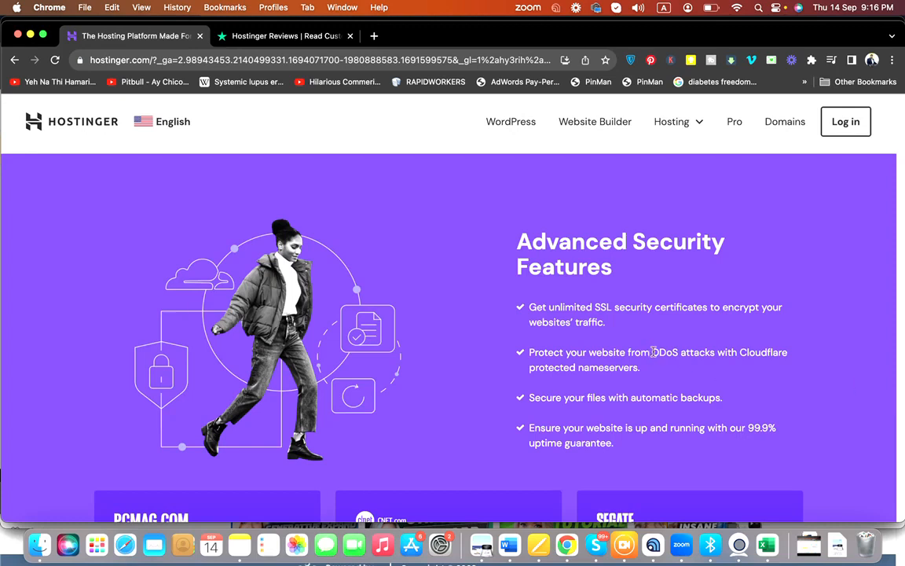
mouse_move(731, 401)
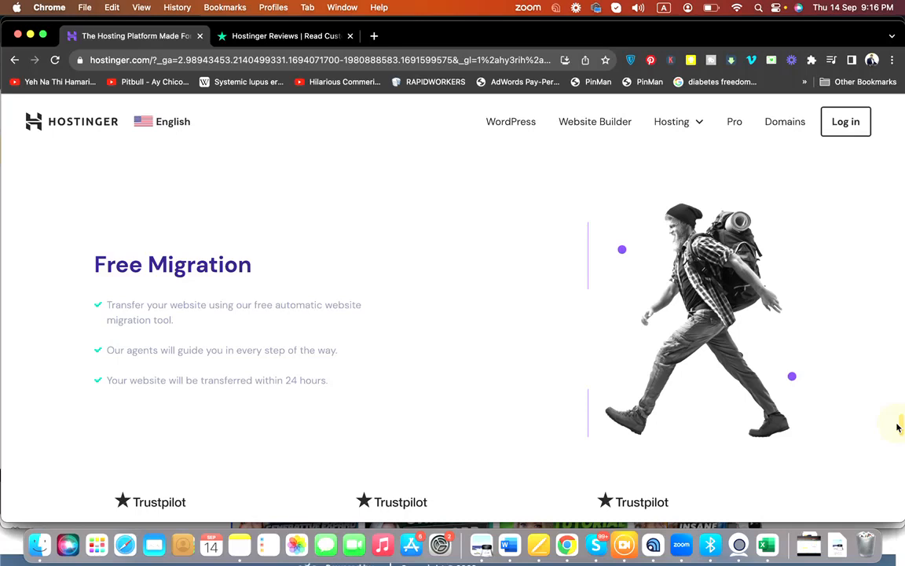
scroll("down", 3)
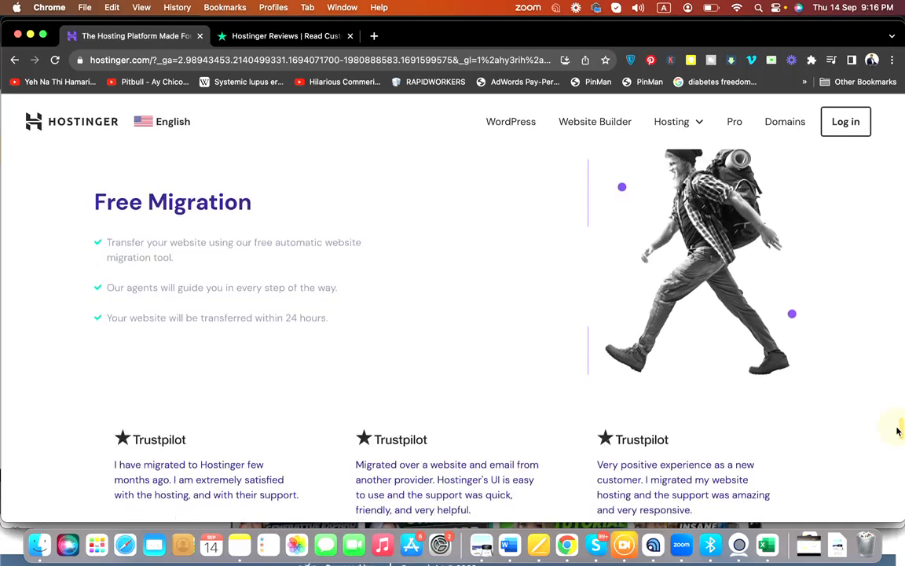
scroll("down", 3)
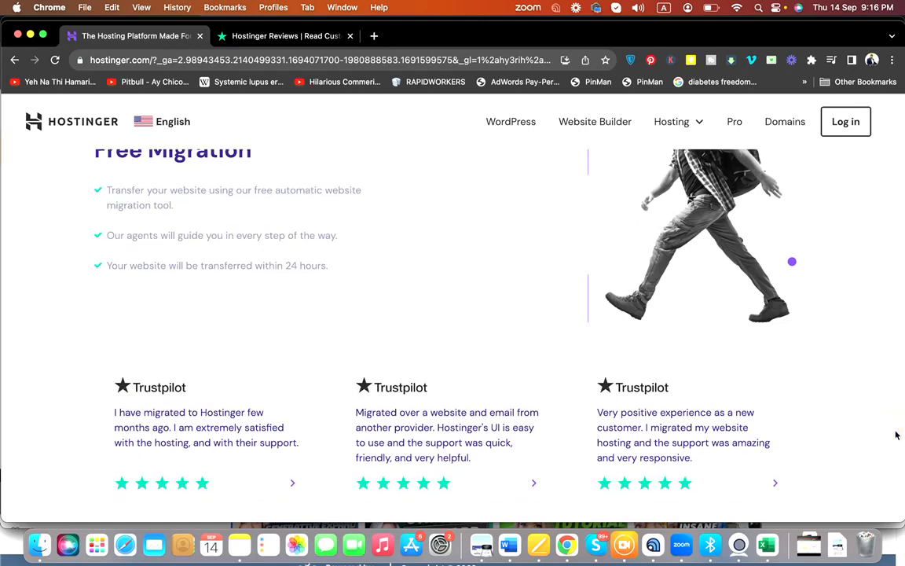
scroll("down", 3)
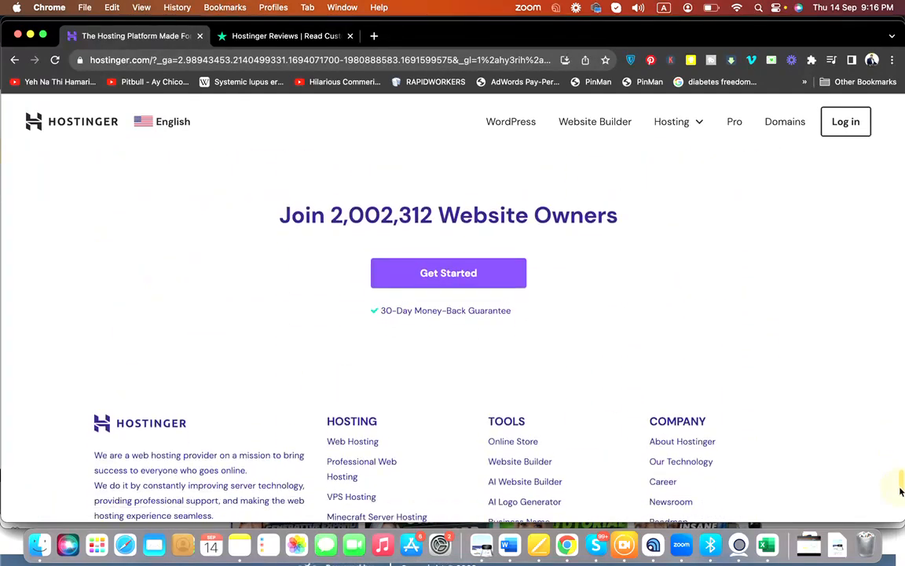
scroll("down", 3)
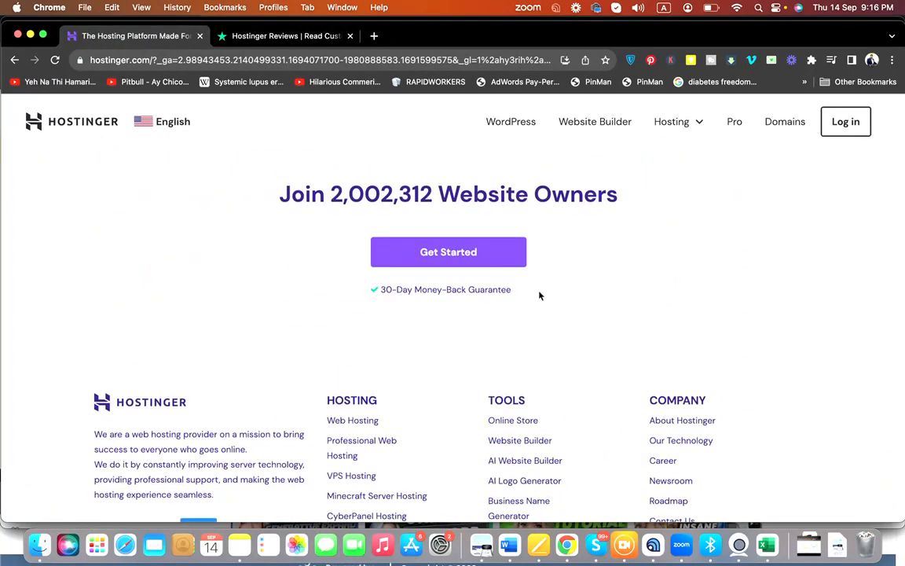
mouse_move(675, 348)
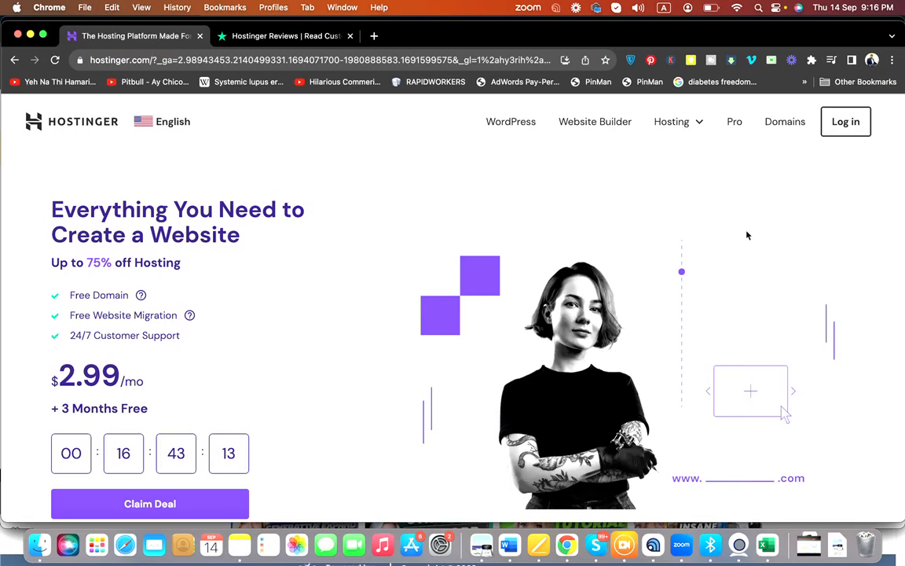
Go to Hosting > Web Hosting and scroll to the Single, Premium, Business, Cloud Startup pricing cards
left_click(671, 121)
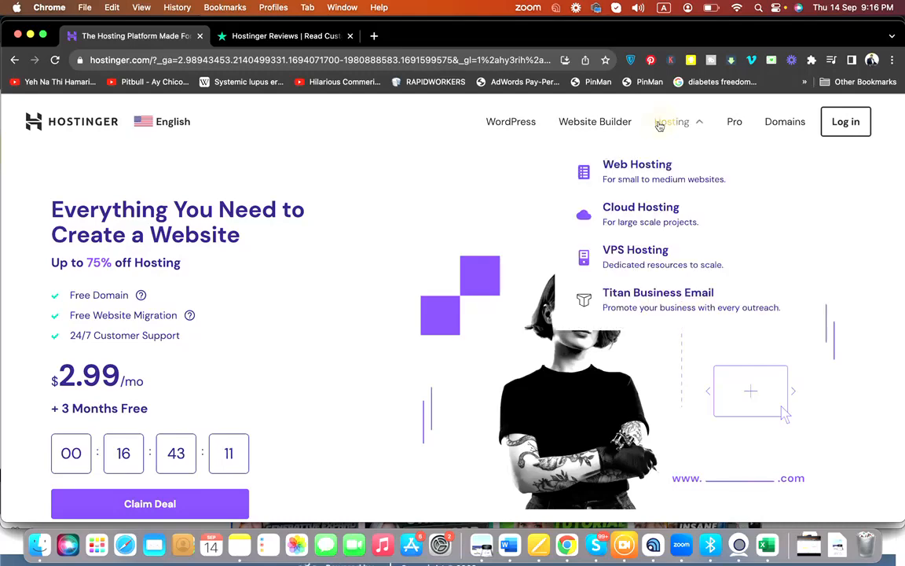
left_click(637, 164)
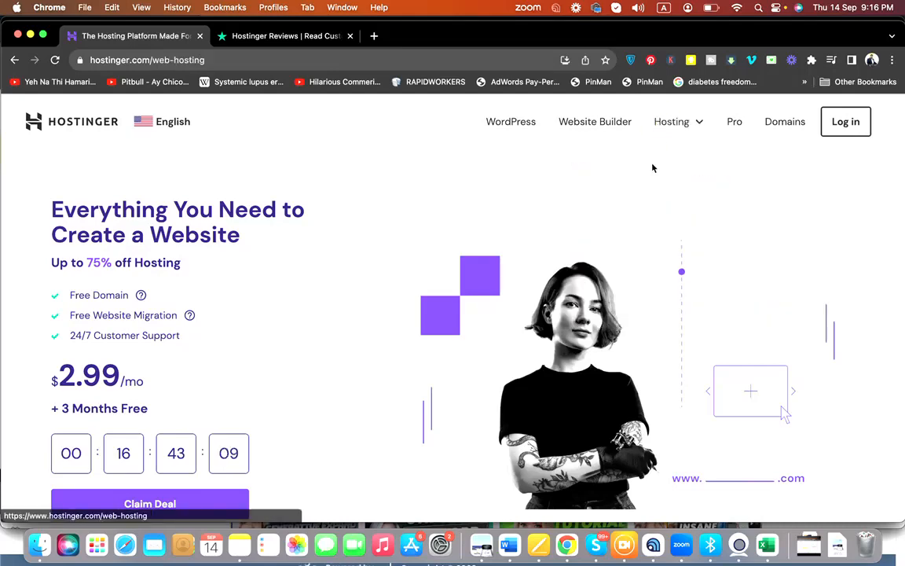
scroll("down", 3)
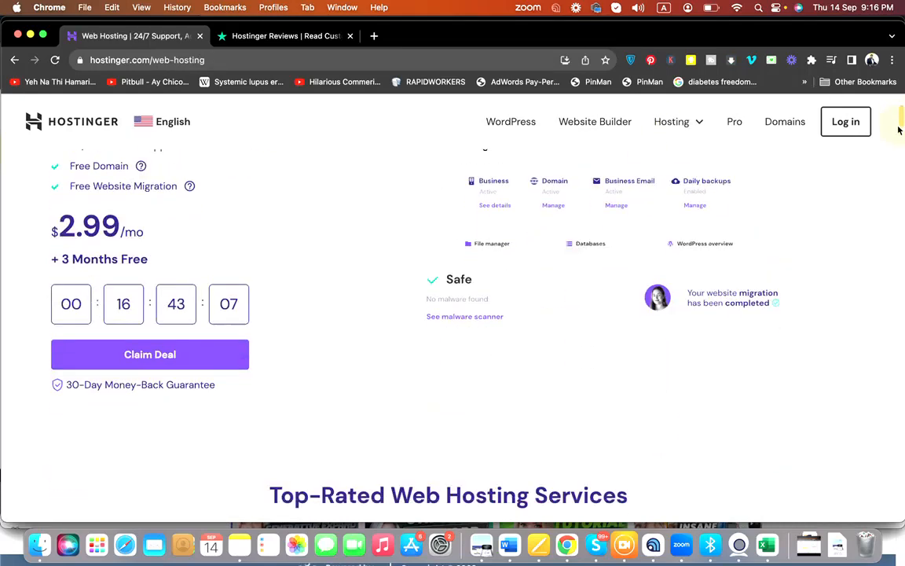
scroll("down", 3)
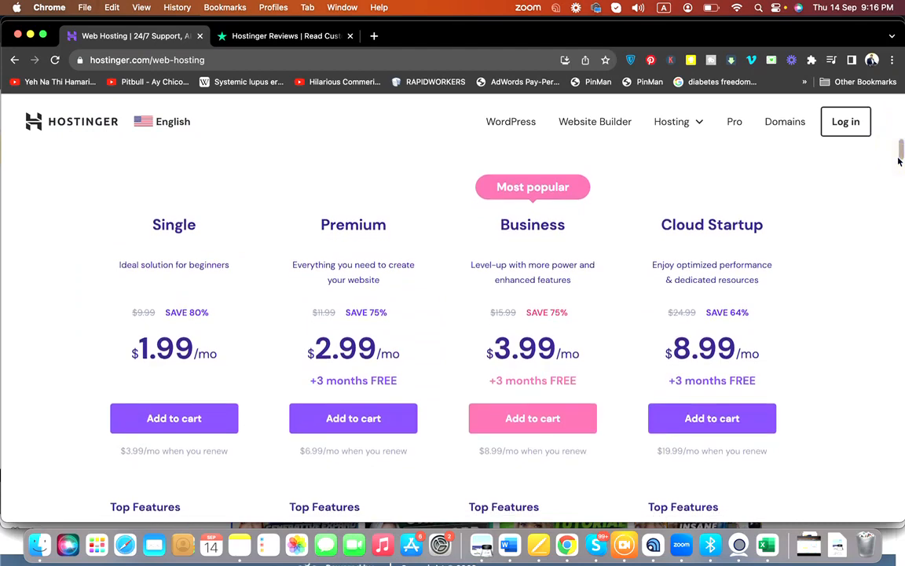
scroll("down", 3)
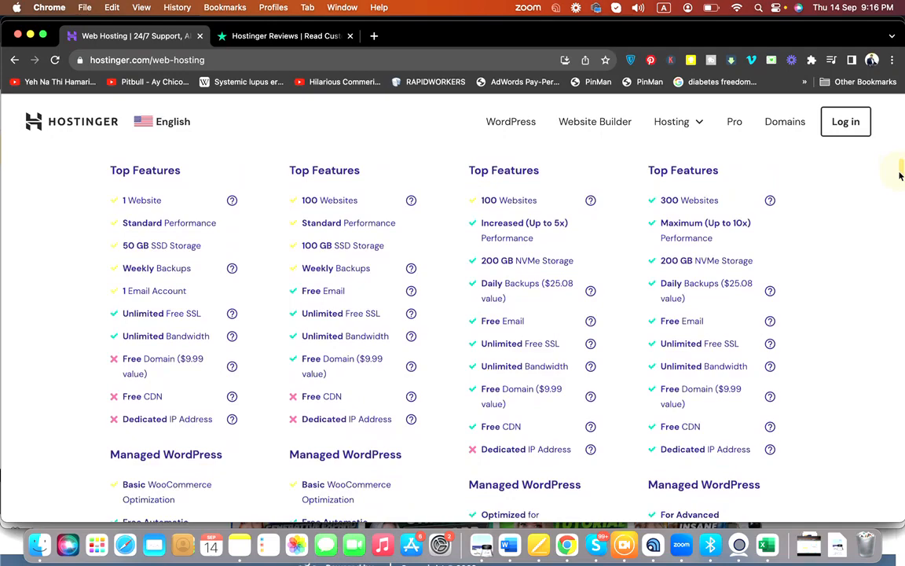
scroll("down", 3)
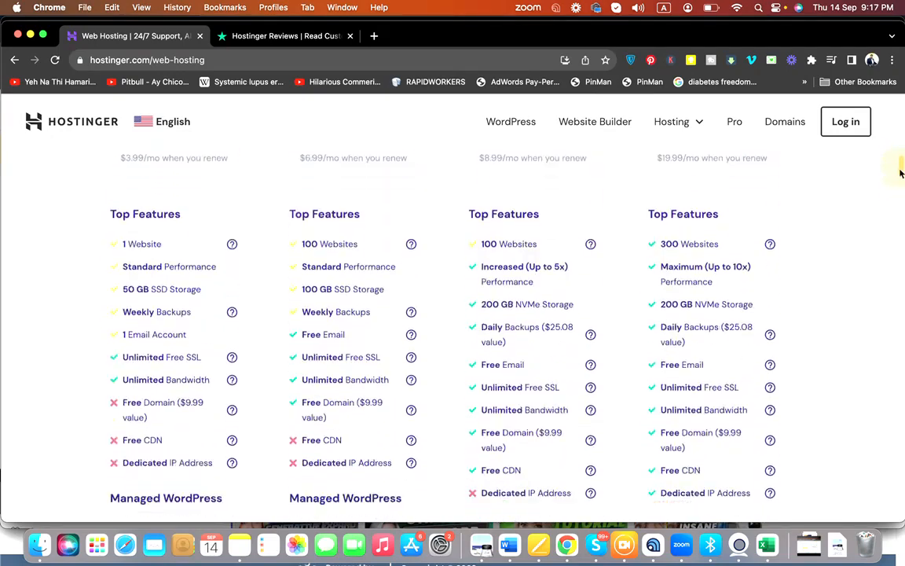
scroll("down", 3)
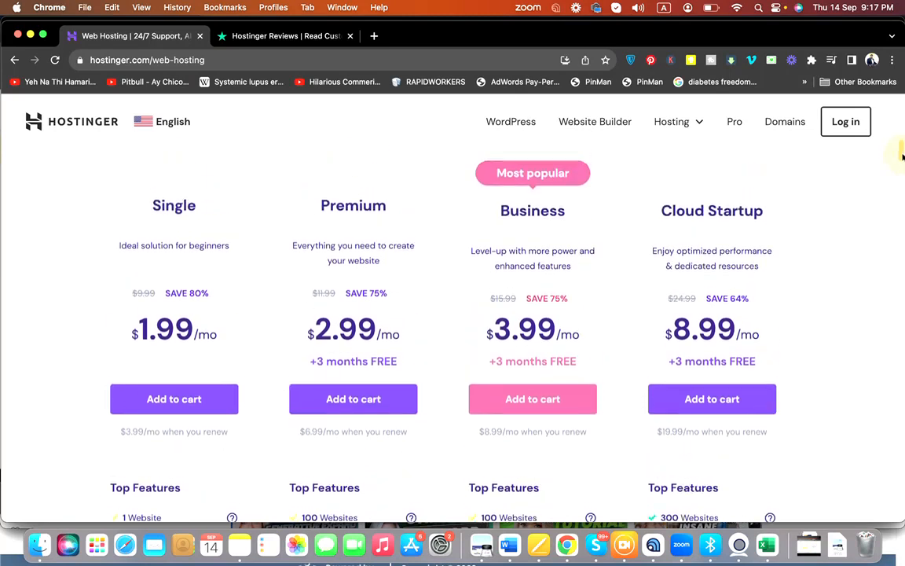
scroll("down", 3)
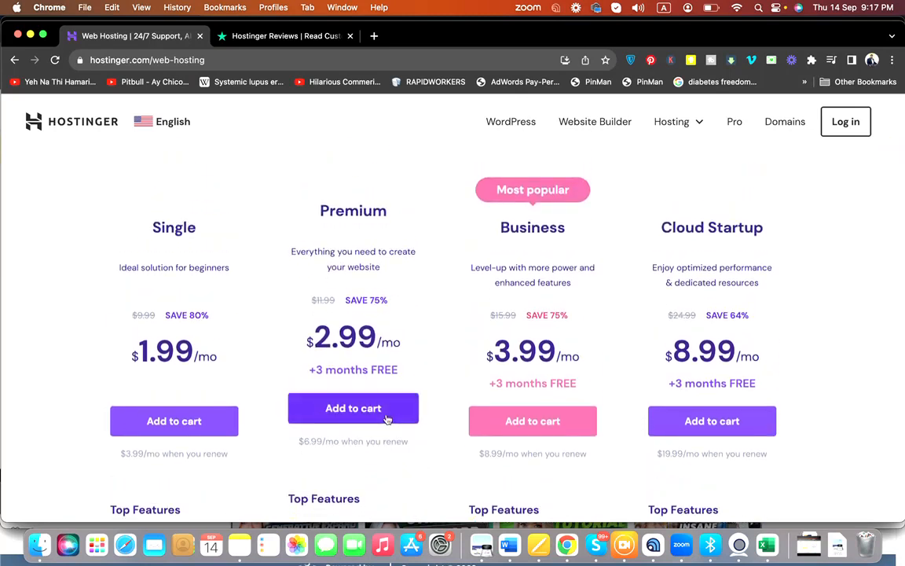
left_click(353, 408)
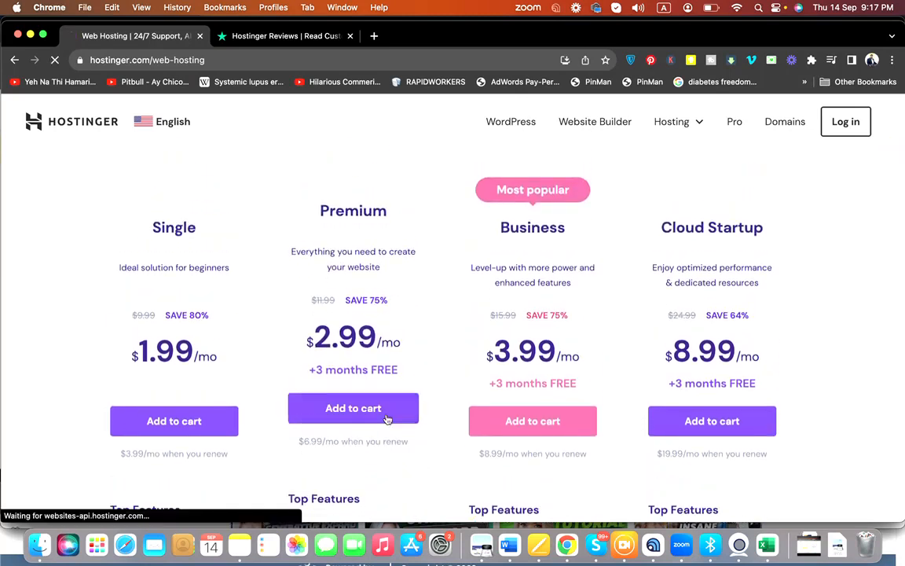
left_click(353, 408)
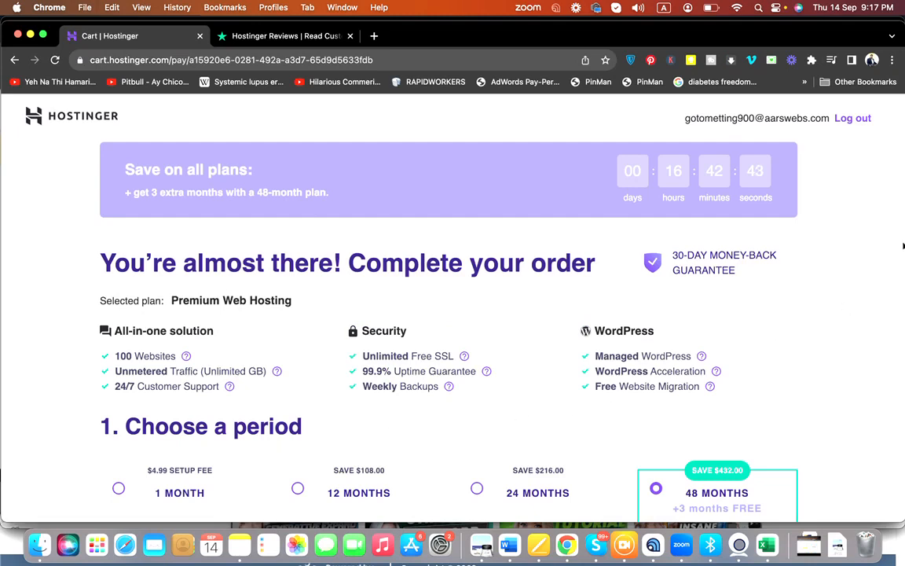
scroll("down", 3)
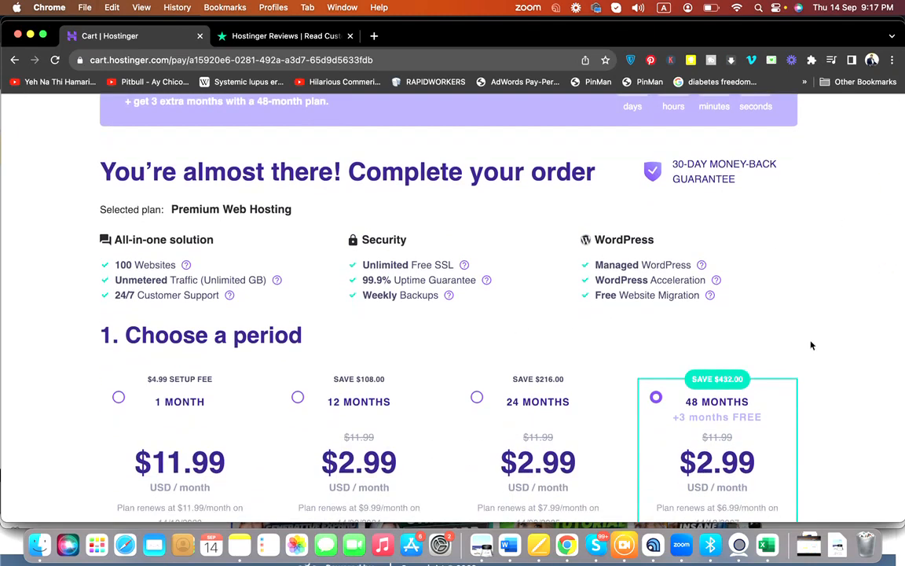
scroll("down", 3)
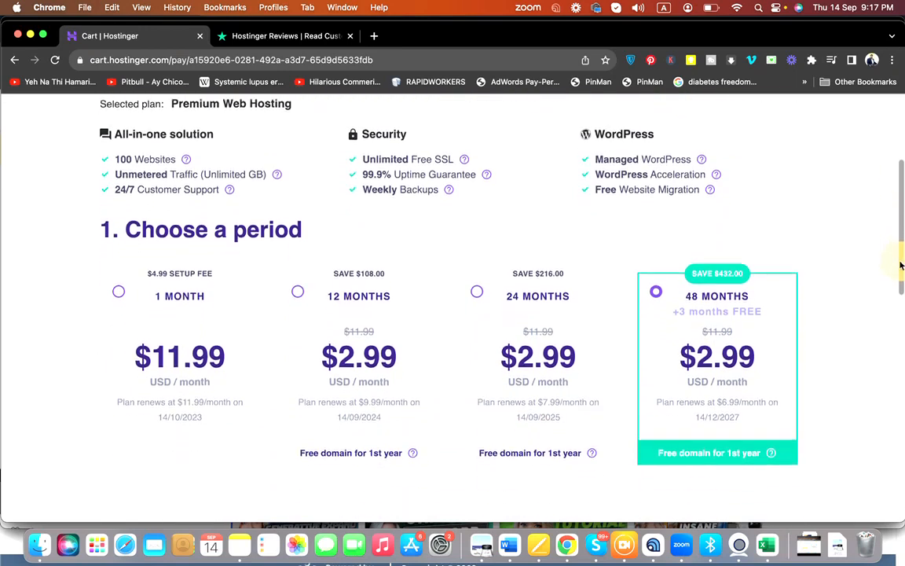
scroll("down", 3)
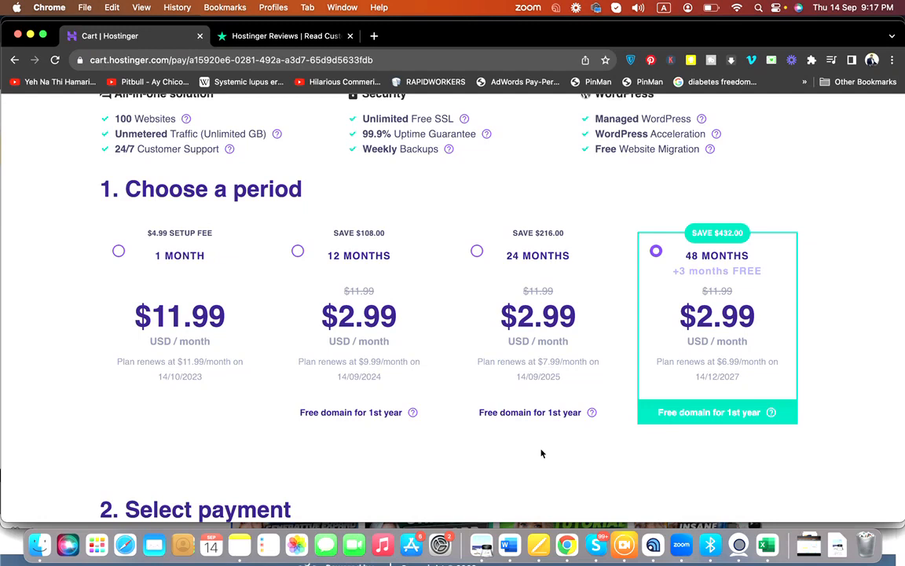
mouse_move(862, 288)
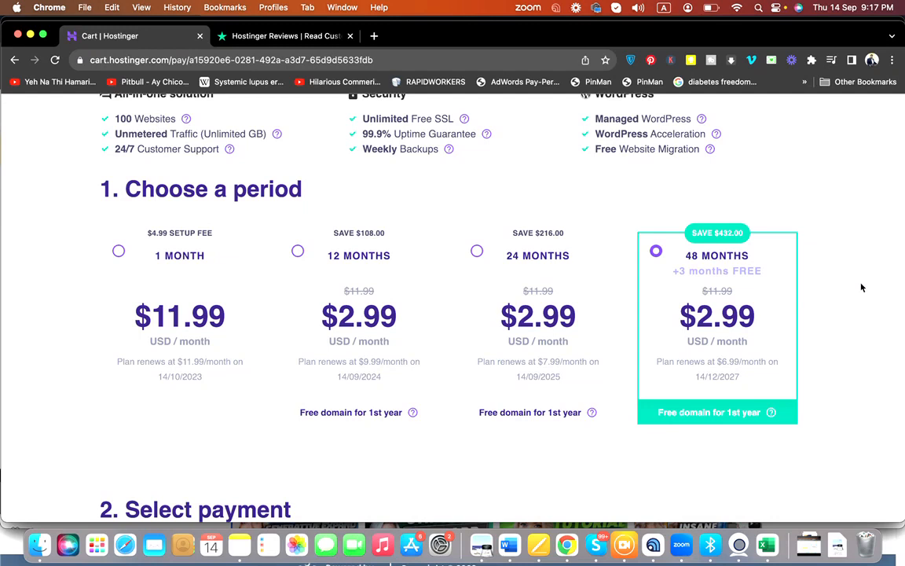
mouse_move(796, 299)
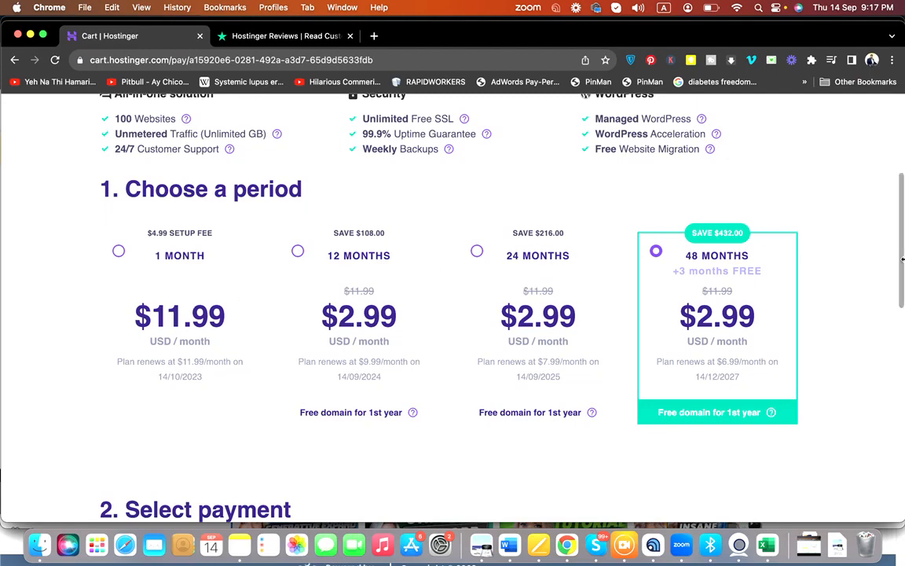
scroll("down", 3)
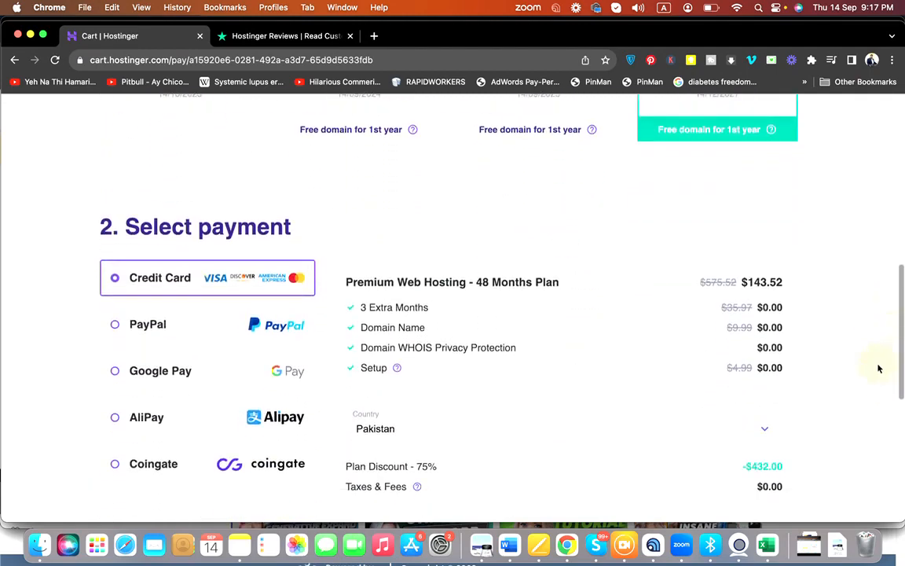
scroll("down", 3)
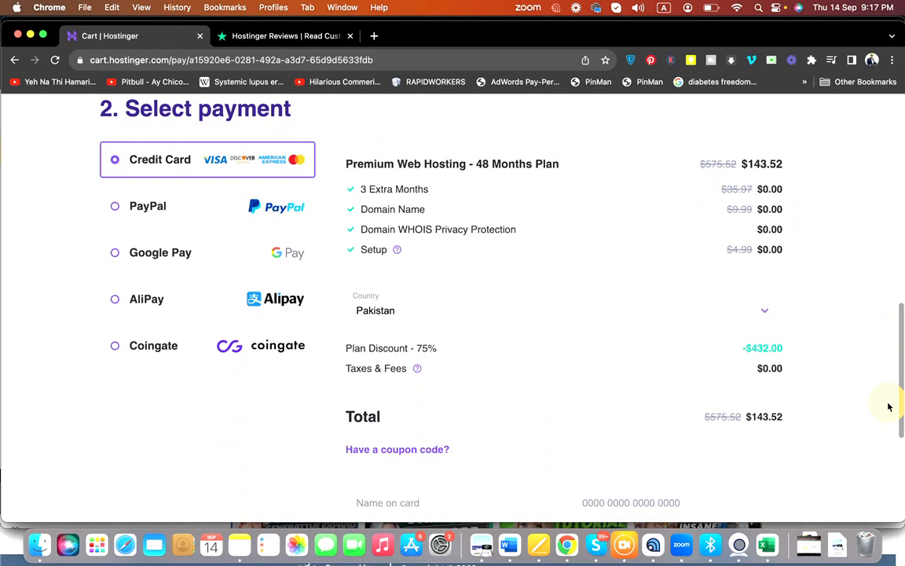
scroll("down", 3)
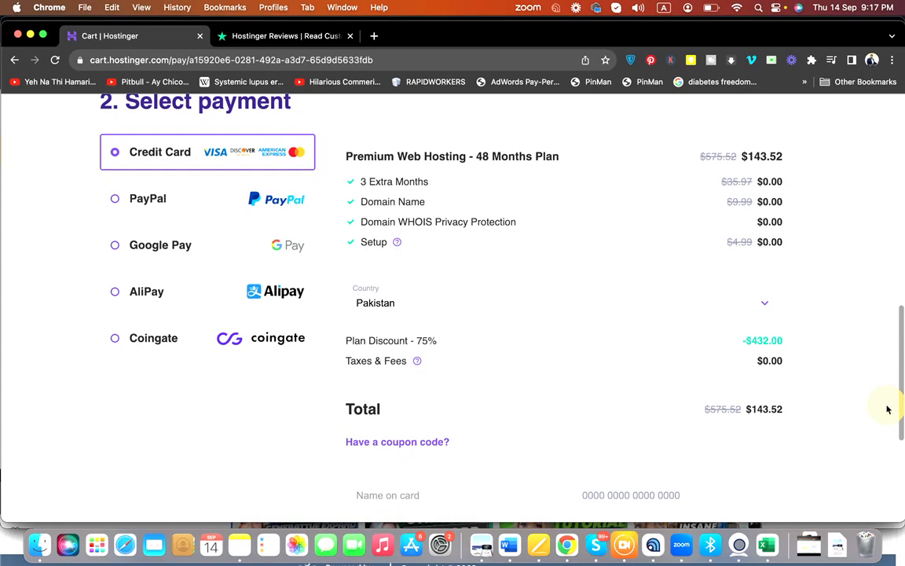
scroll("down", 3)
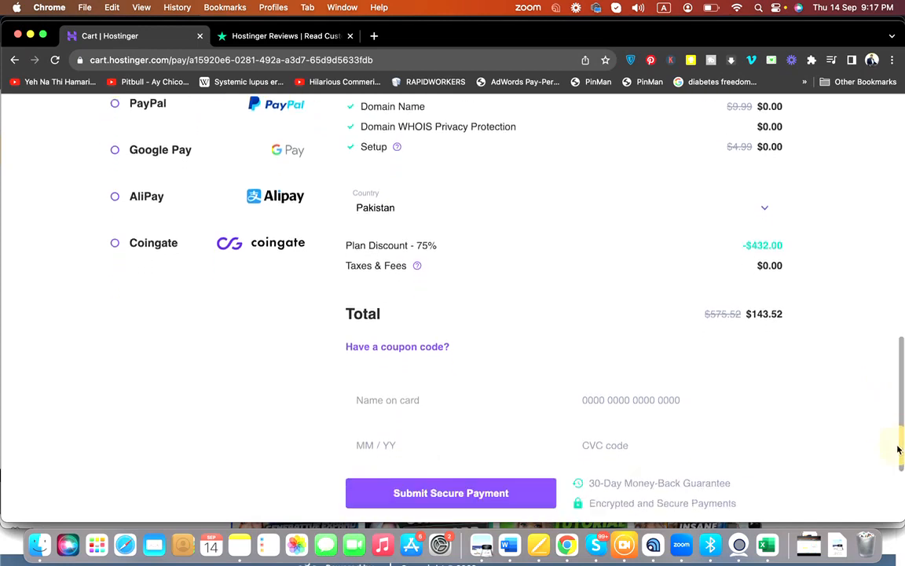
scroll("down", 3)
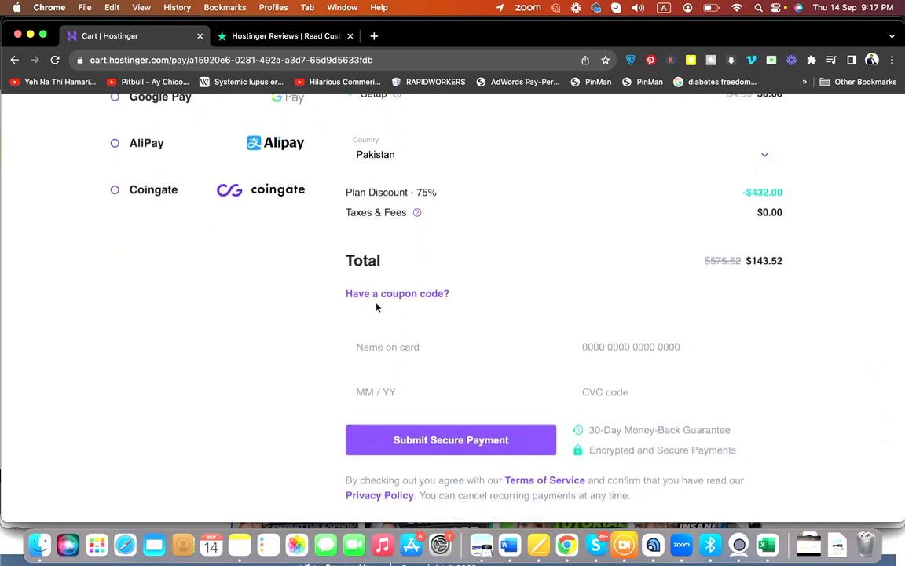
Enter coupon ALIRAZAMARKETING and apply it for a 78% discount and $129.17 total
type("ALIRAZAMARKETI")
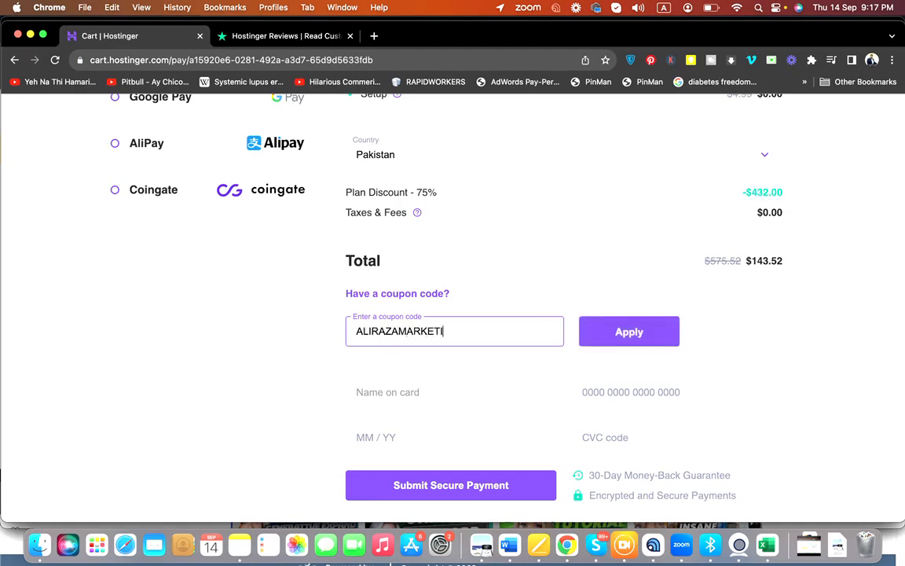
type("NG")
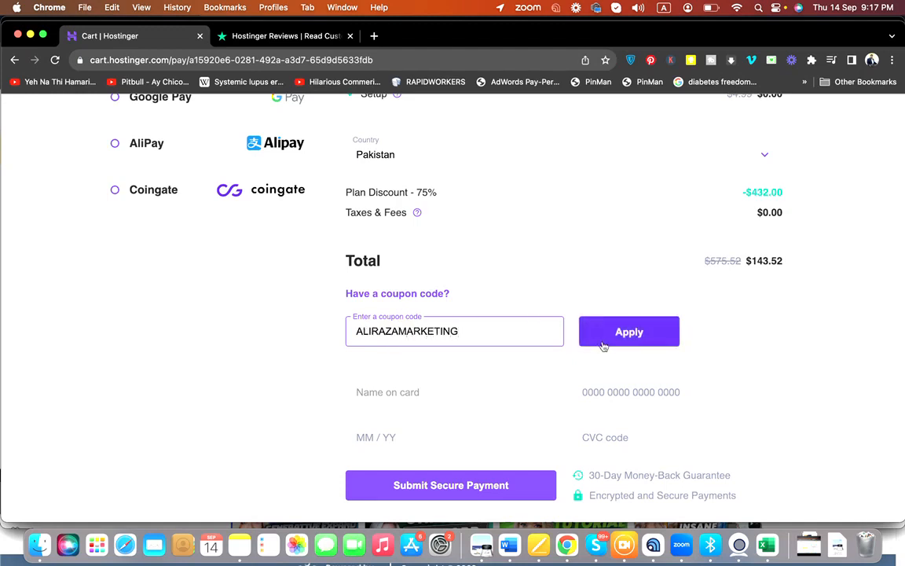
left_click(629, 331)
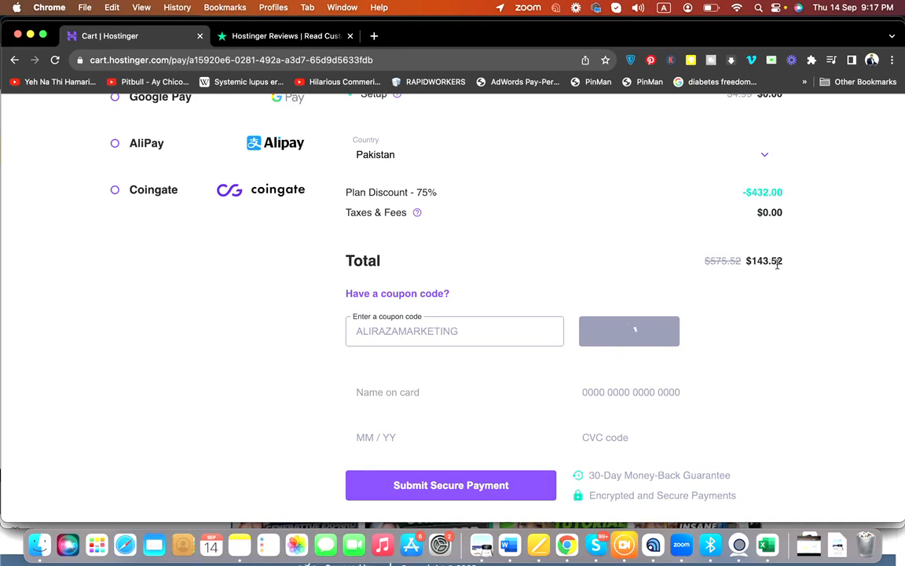
left_click(629, 331)
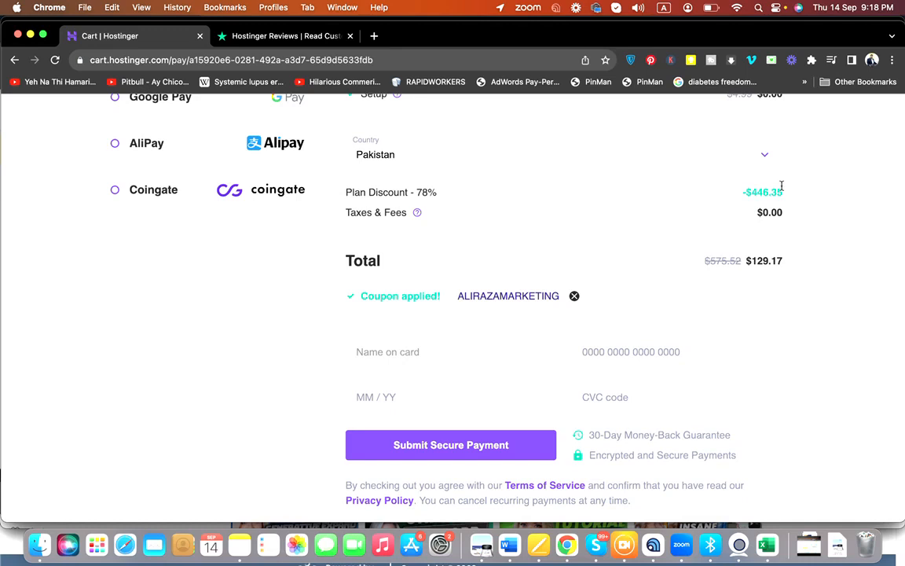
mouse_move(579, 287)
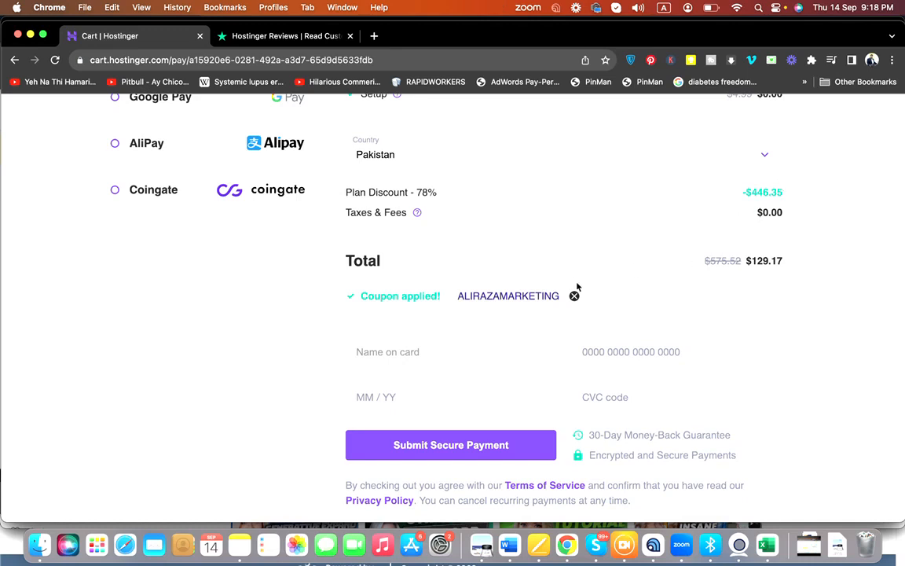
Remove ALIRAZAMARKETING and apply coupon HI10, keeping the $129.17 total
left_click(574, 295)
type("HI10")
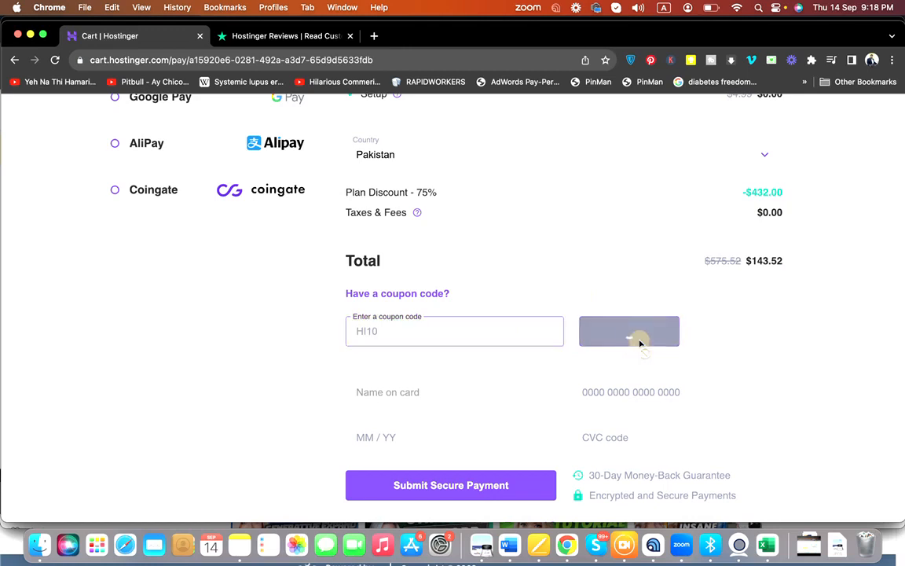
left_click(628, 331)
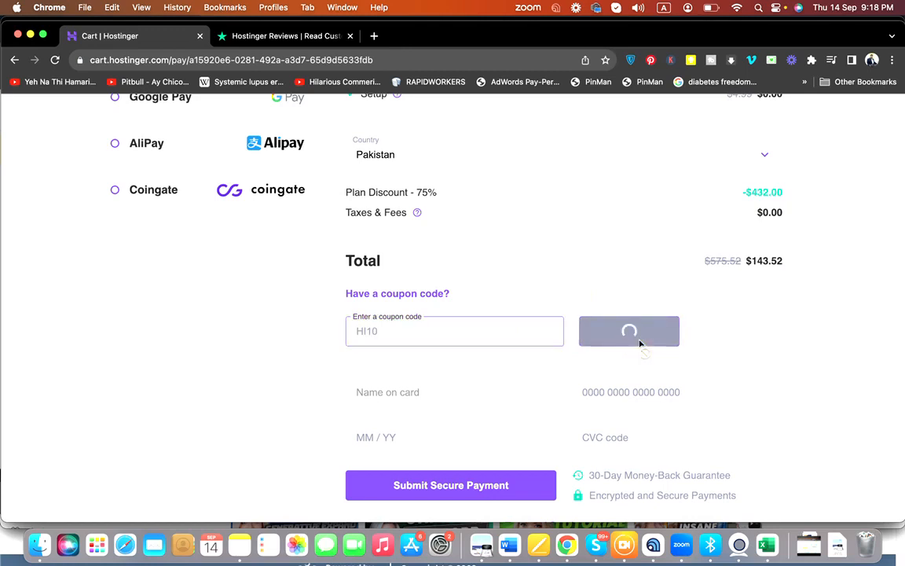
left_click(629, 330)
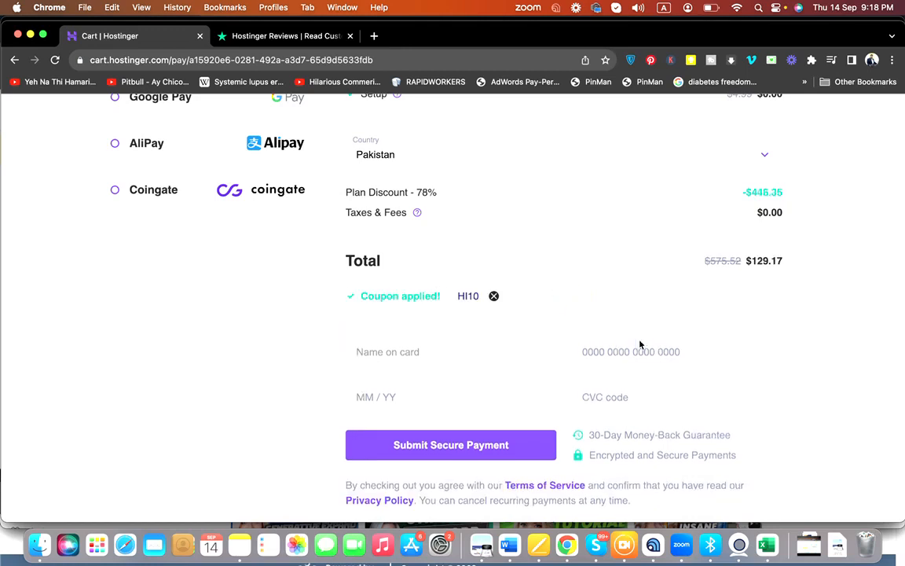
mouse_move(672, 302)
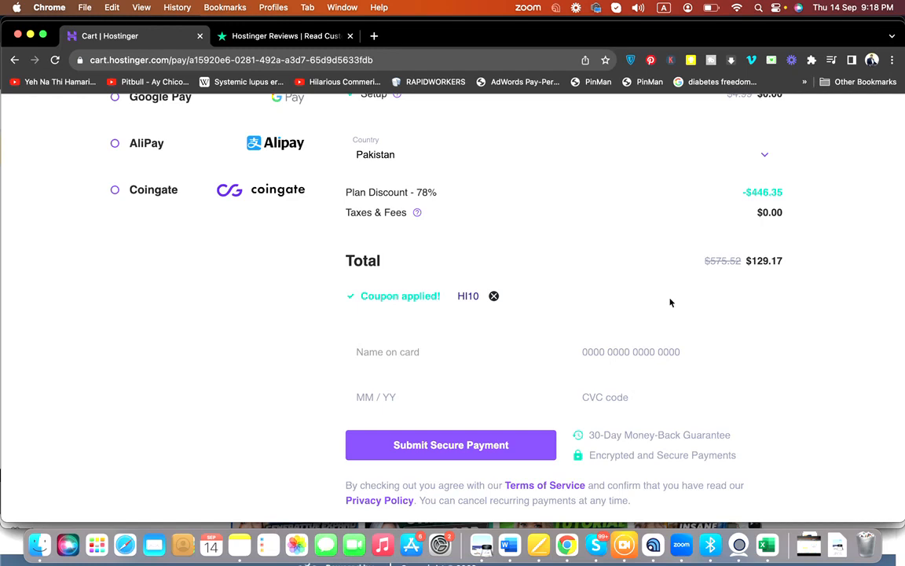
mouse_move(902, 330)
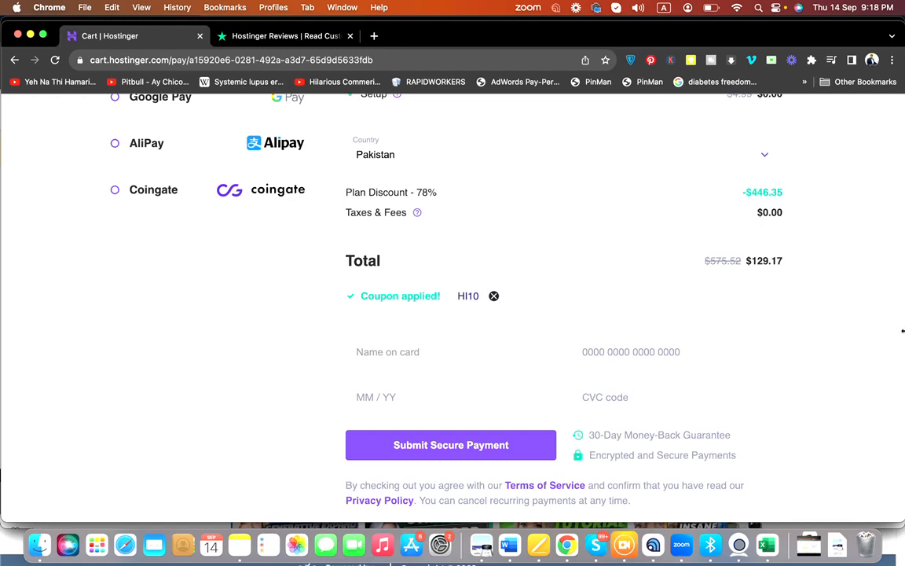
scroll("down", 3)
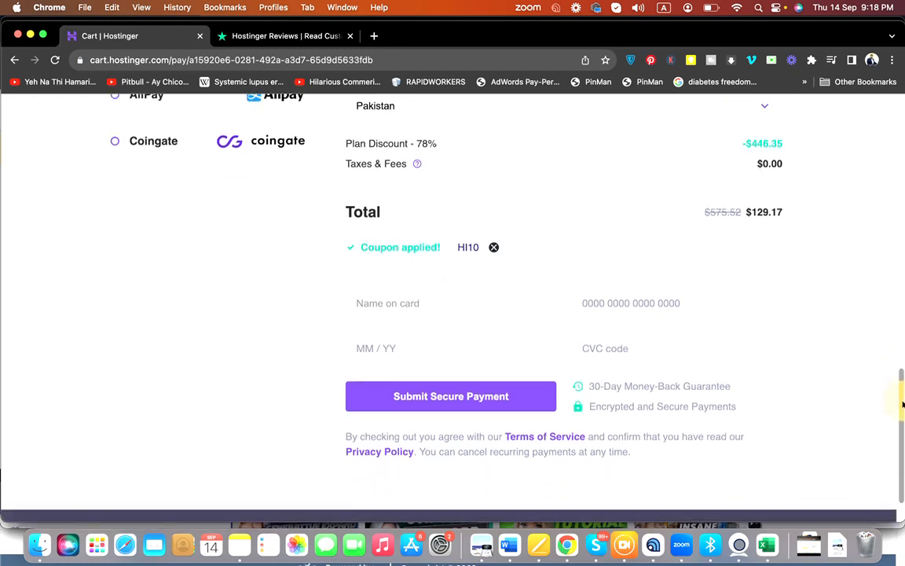
scroll("down", 3)
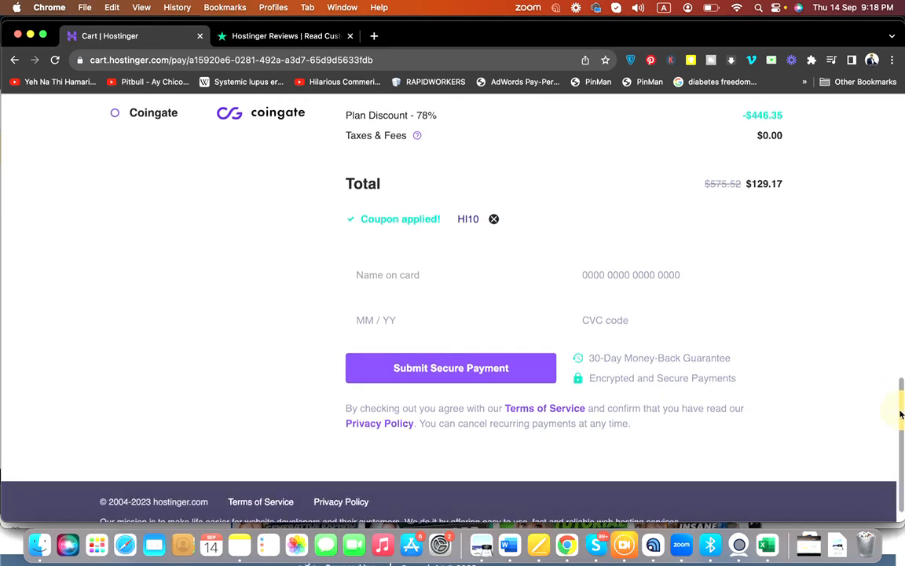
scroll("down", 3)
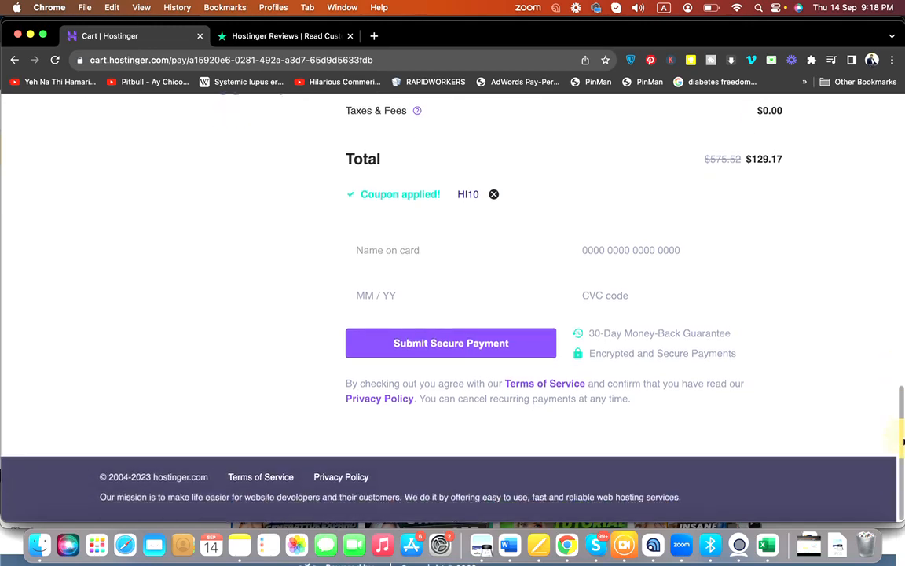